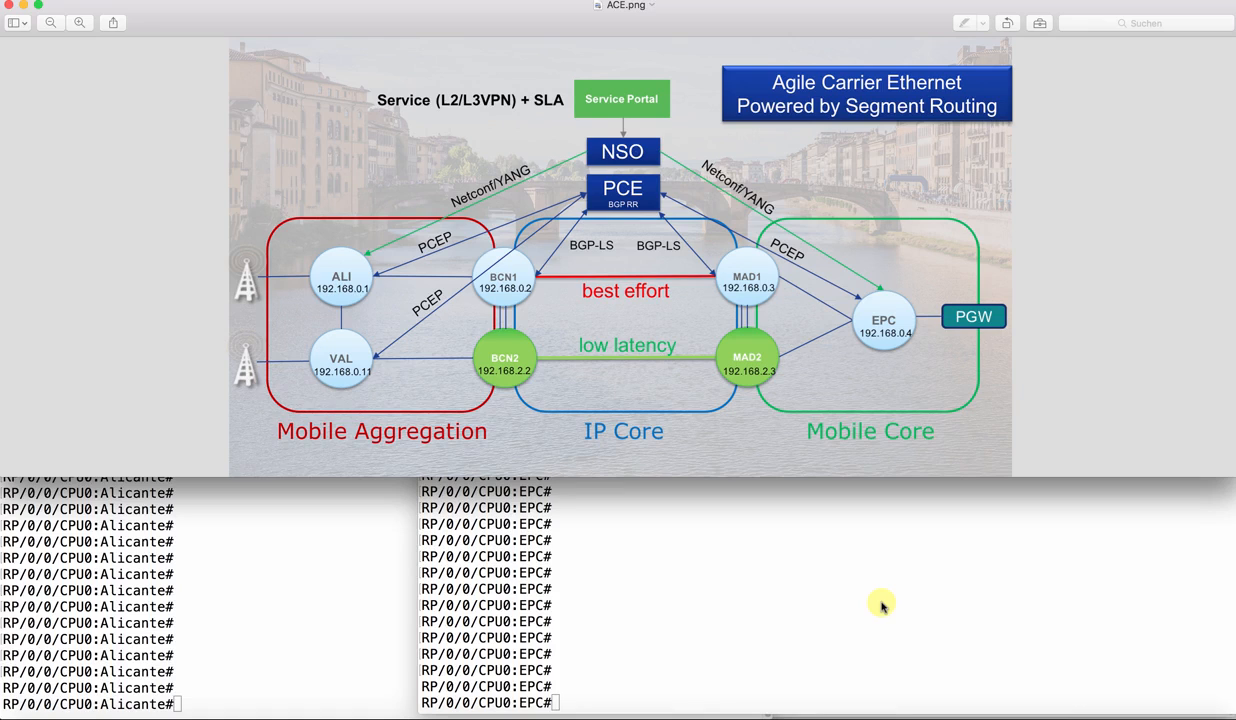
{"action": "mouse_move", "coordinate": [284, 604]}
{"action": "type", "text": "vrf"}
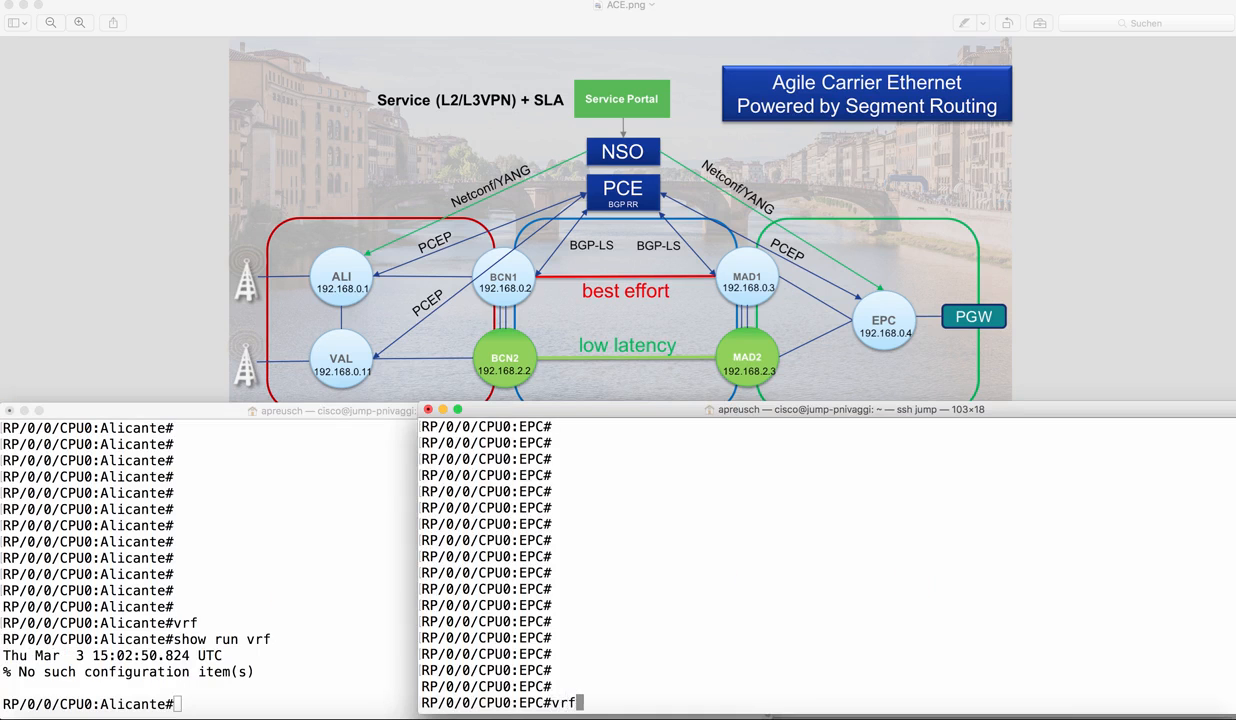
Step: On Alicante, show the ISIS route to 192.168.0.4/32 and list MPLS traffic-eng tunnels brief
{"action": "left_click", "coordinate": [282, 548]}
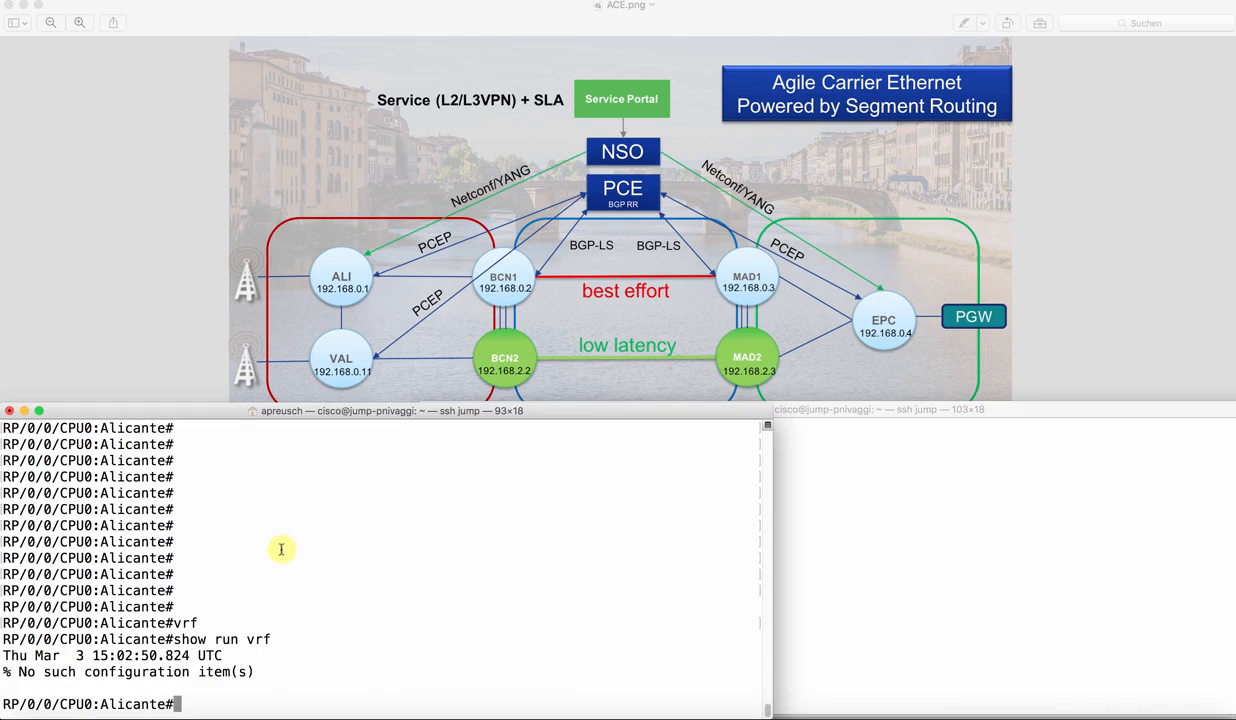
{"action": "type", "text": "show isis ipv4 route 192.168.0.4/32"}
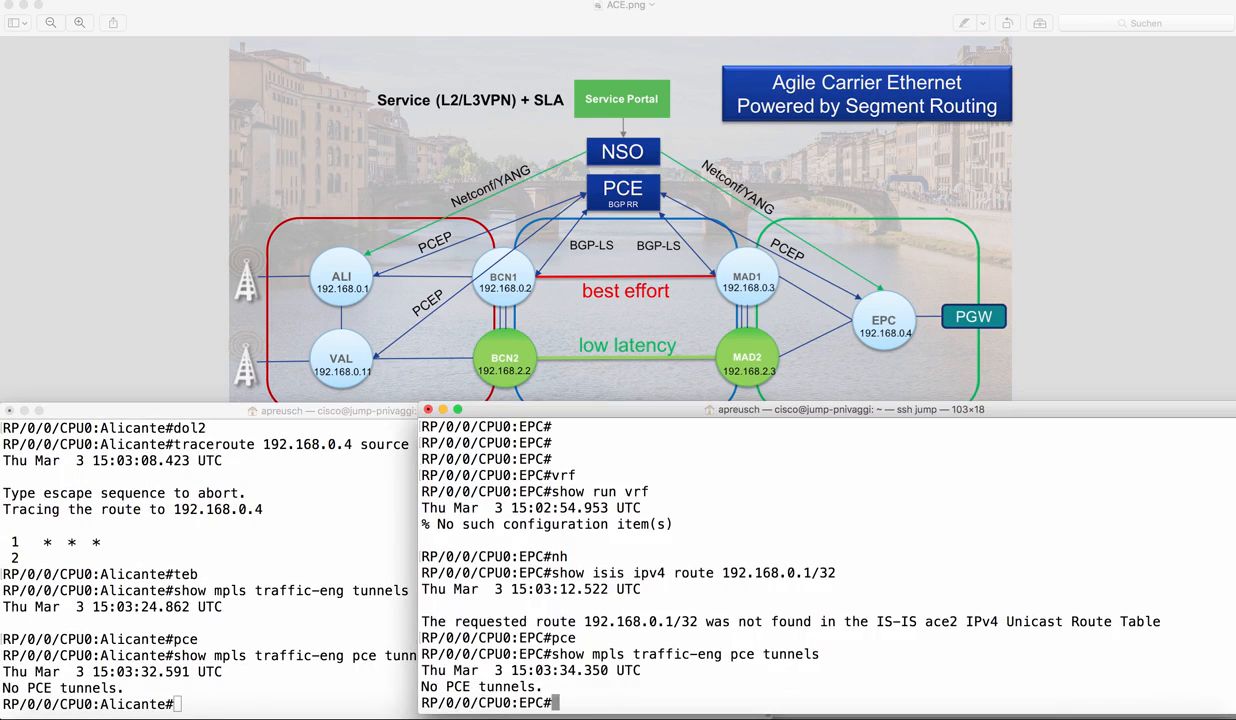
{"action": "type", "text": "show mpls traffic-eng tunnels brief"}
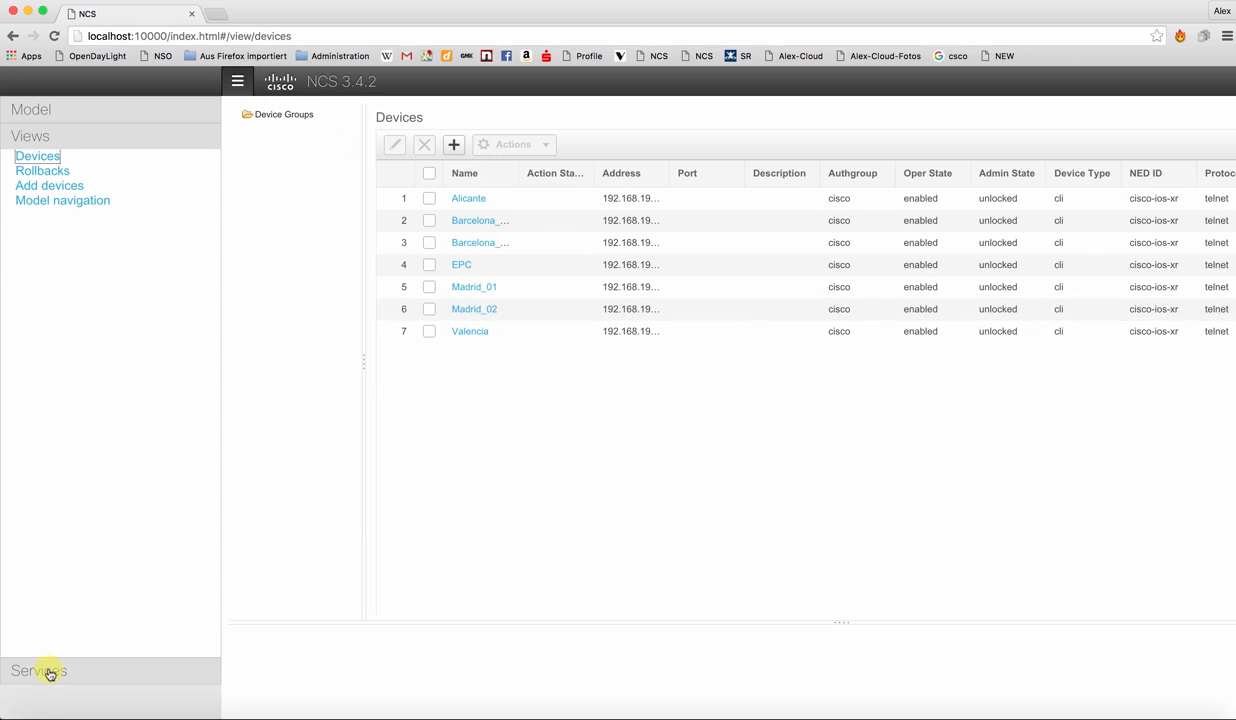
Step: Start a new aceODR service instance and begin entering the name LIVE
{"action": "left_click", "coordinate": [38, 672]}
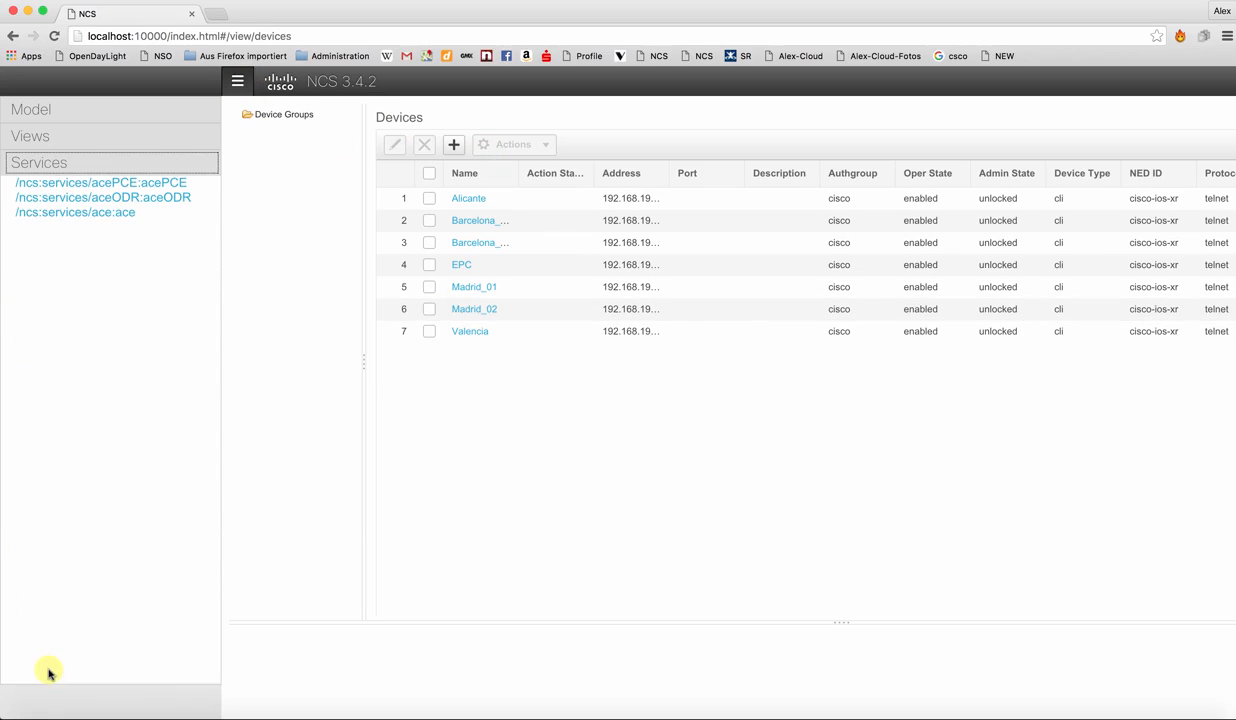
{"action": "left_click", "coordinate": [104, 198]}
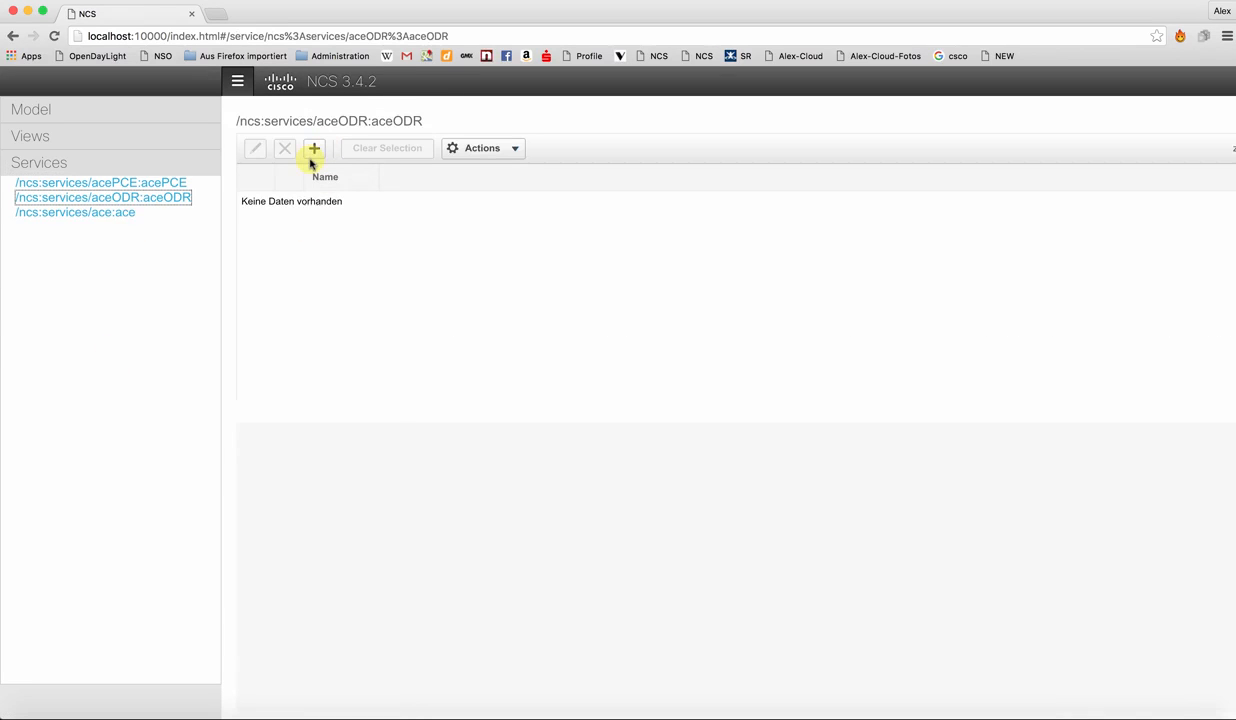
{"action": "left_click", "coordinate": [314, 148]}
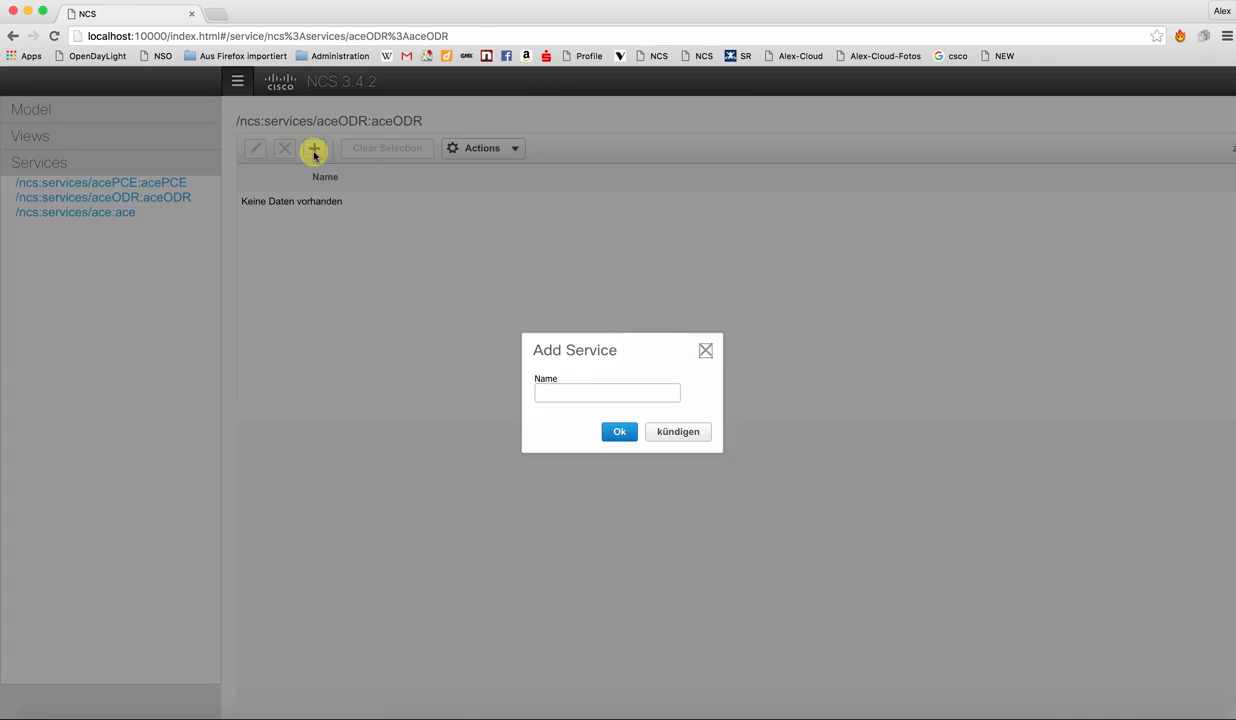
{"action": "type", "text": "LIVE"}
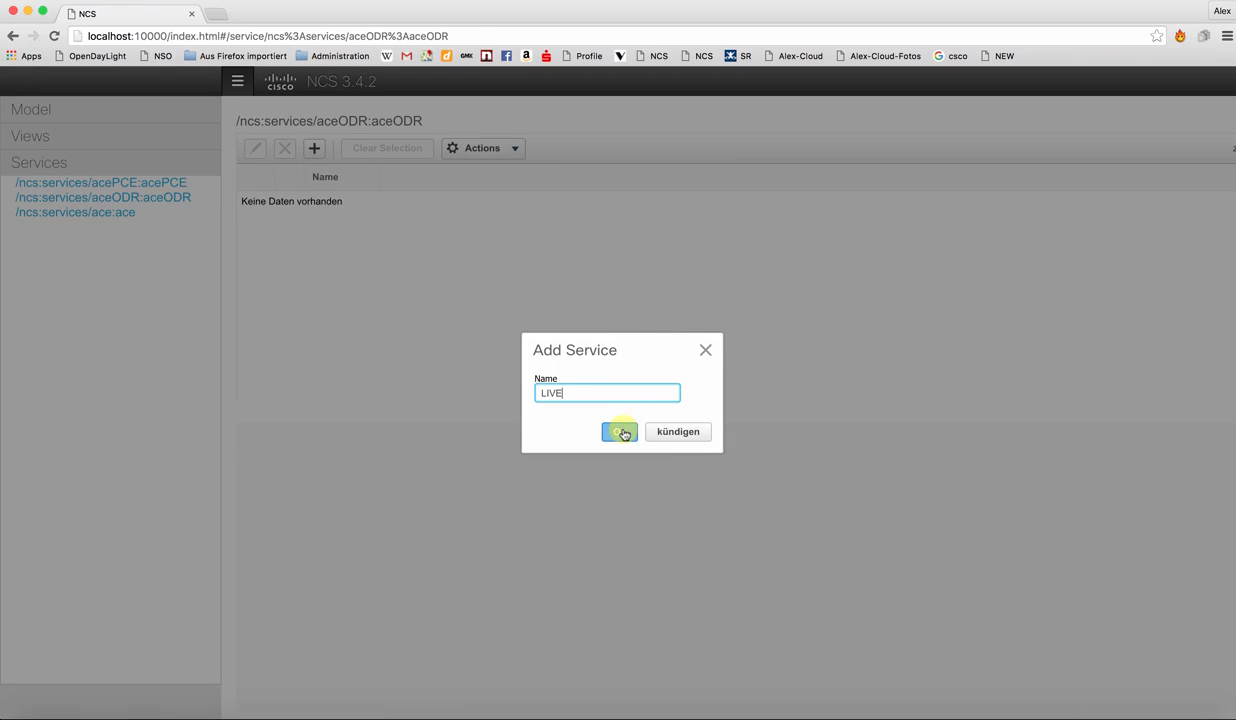
Step: Confirm the LIVE service and add endpoint Alicante with address 10.0.0.1/32
{"action": "left_click", "coordinate": [620, 432]}
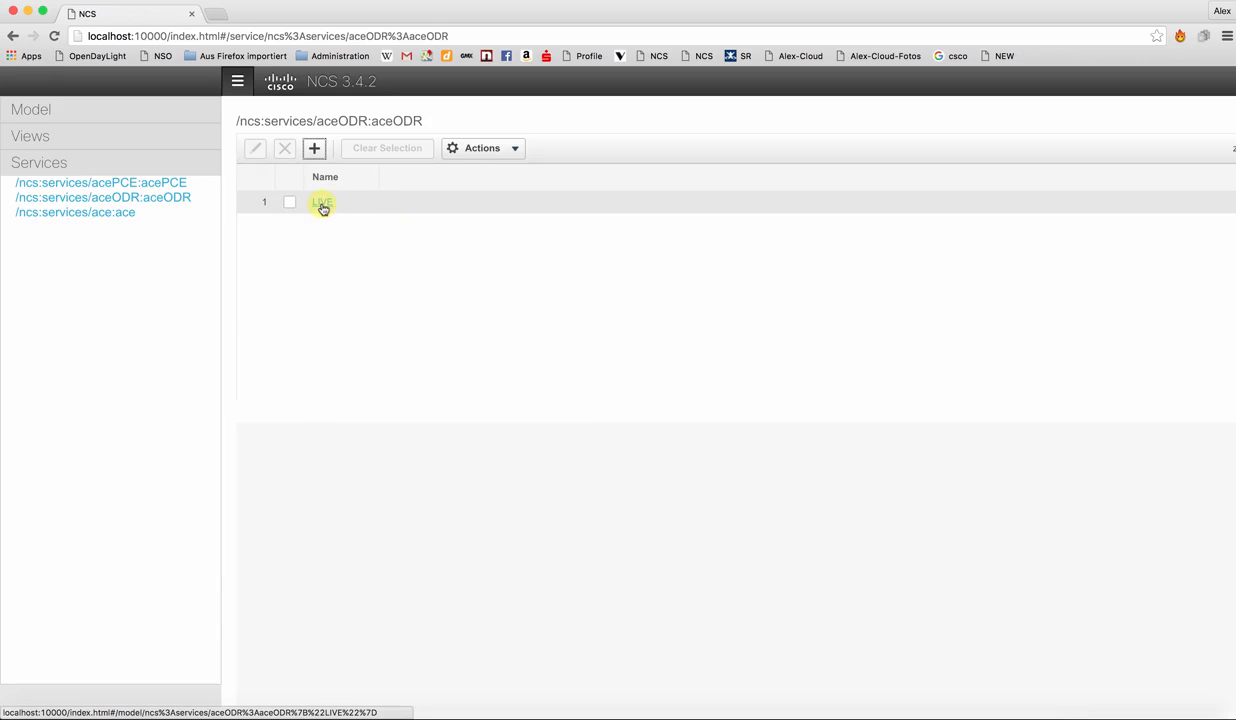
{"action": "left_click", "coordinate": [322, 202]}
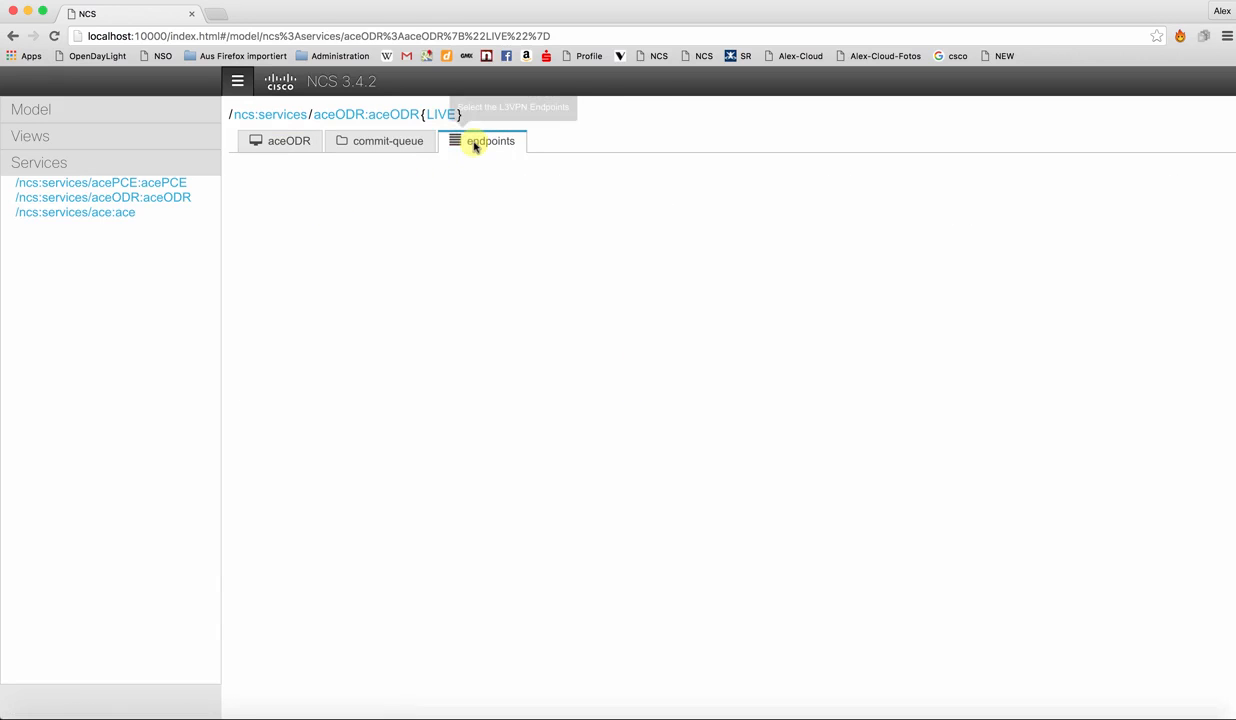
{"action": "left_click", "coordinate": [490, 140]}
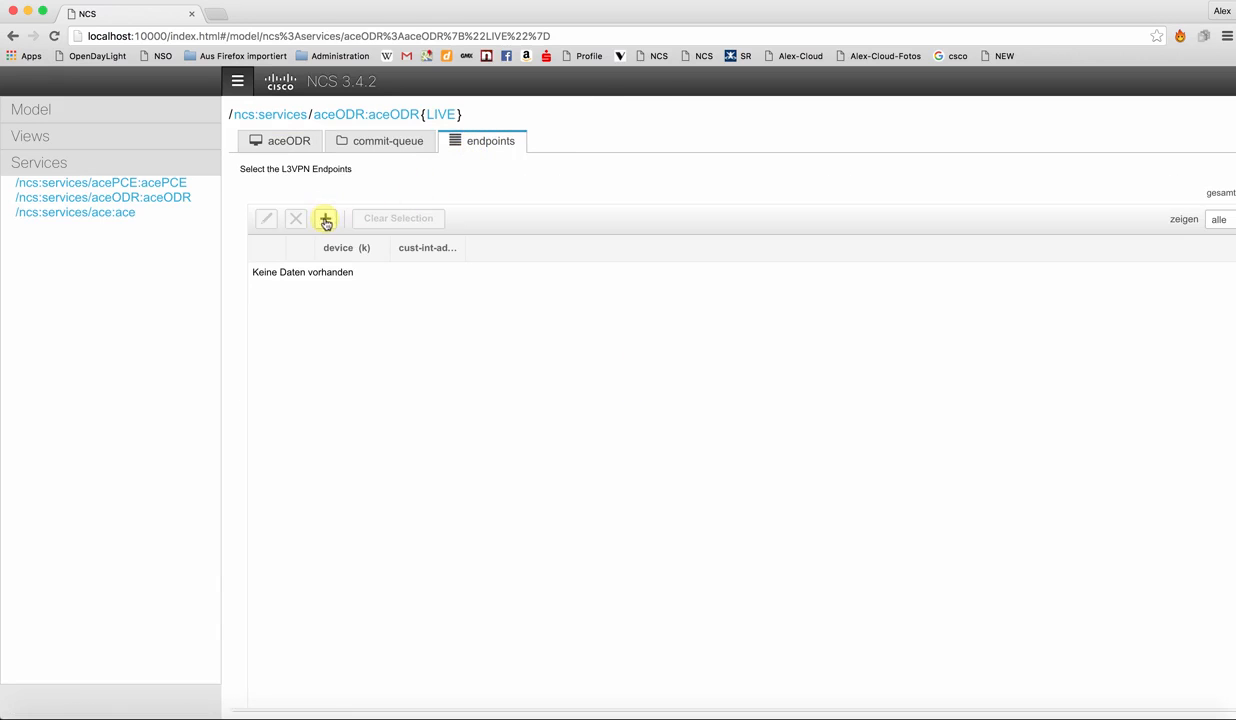
{"action": "left_click", "coordinate": [324, 218]}
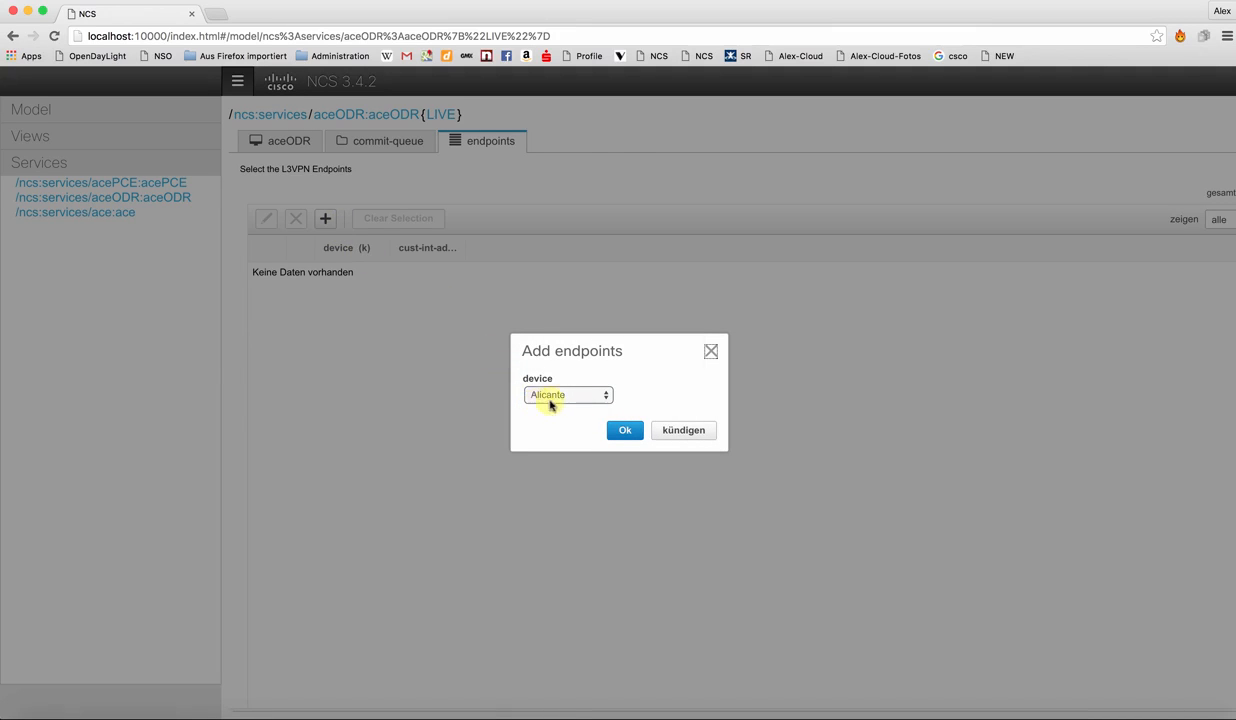
{"action": "left_click", "coordinate": [624, 430]}
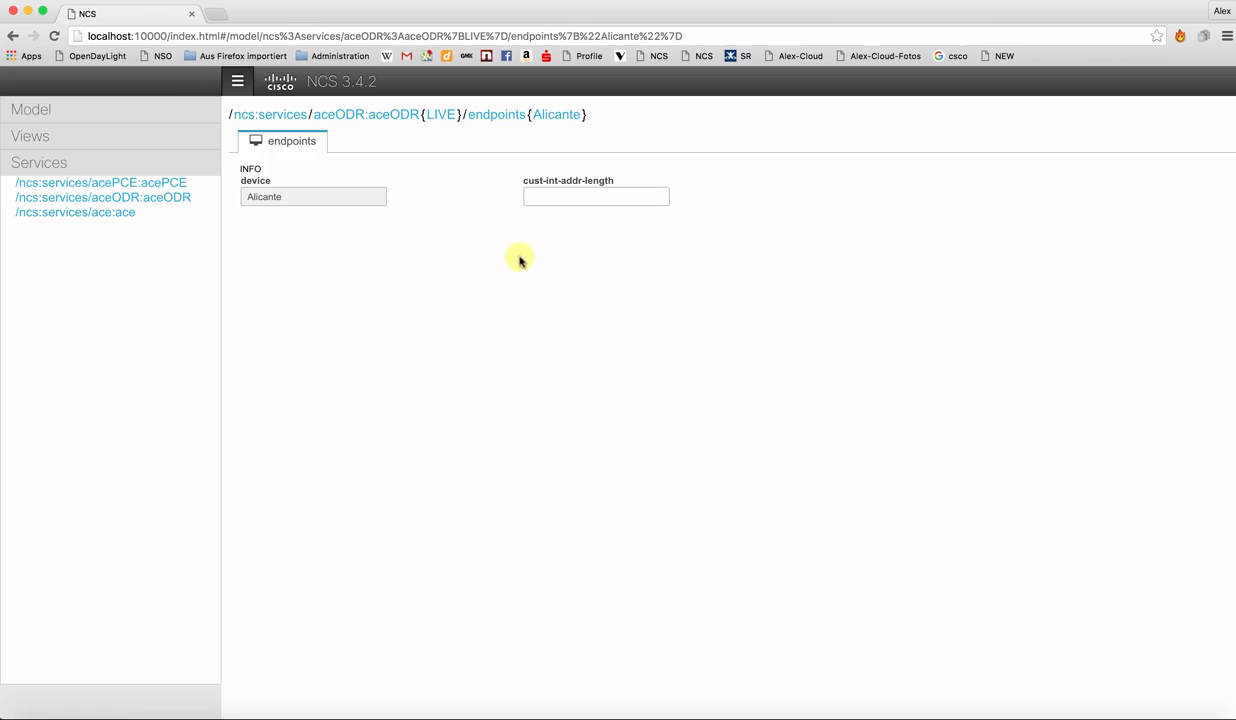
{"action": "left_click", "coordinate": [596, 196]}
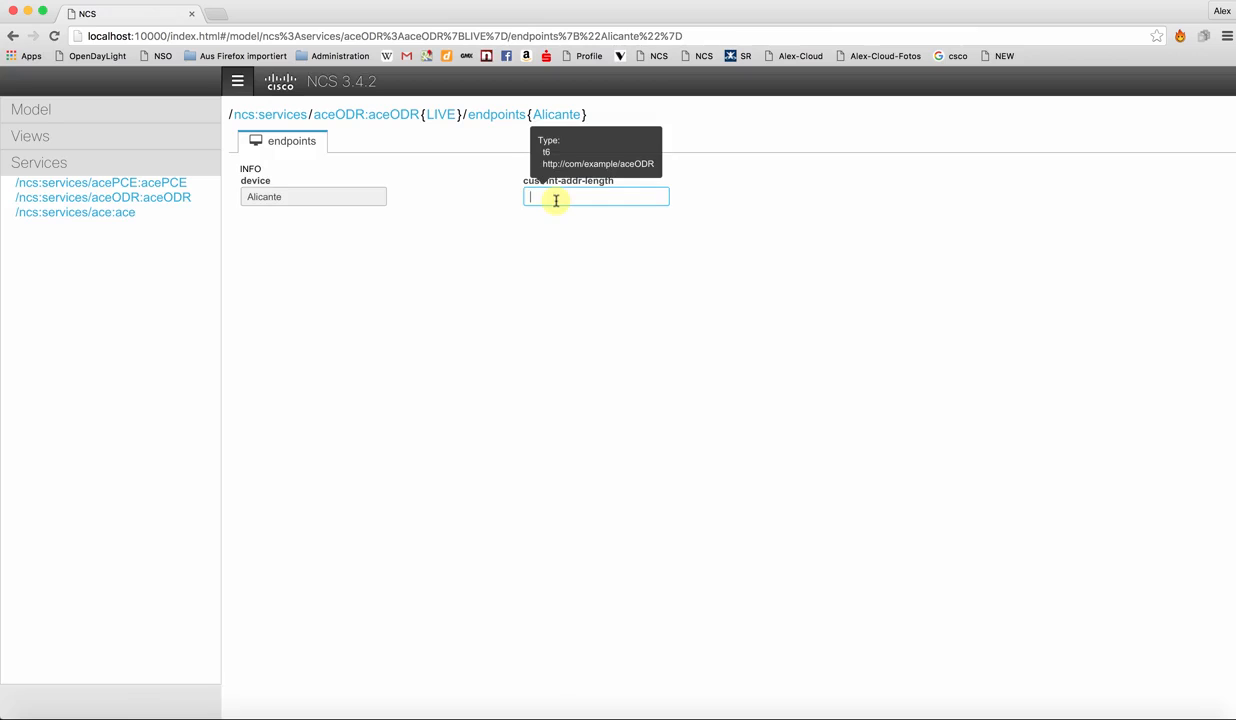
{"action": "type", "text": "10.0.0.1/32"}
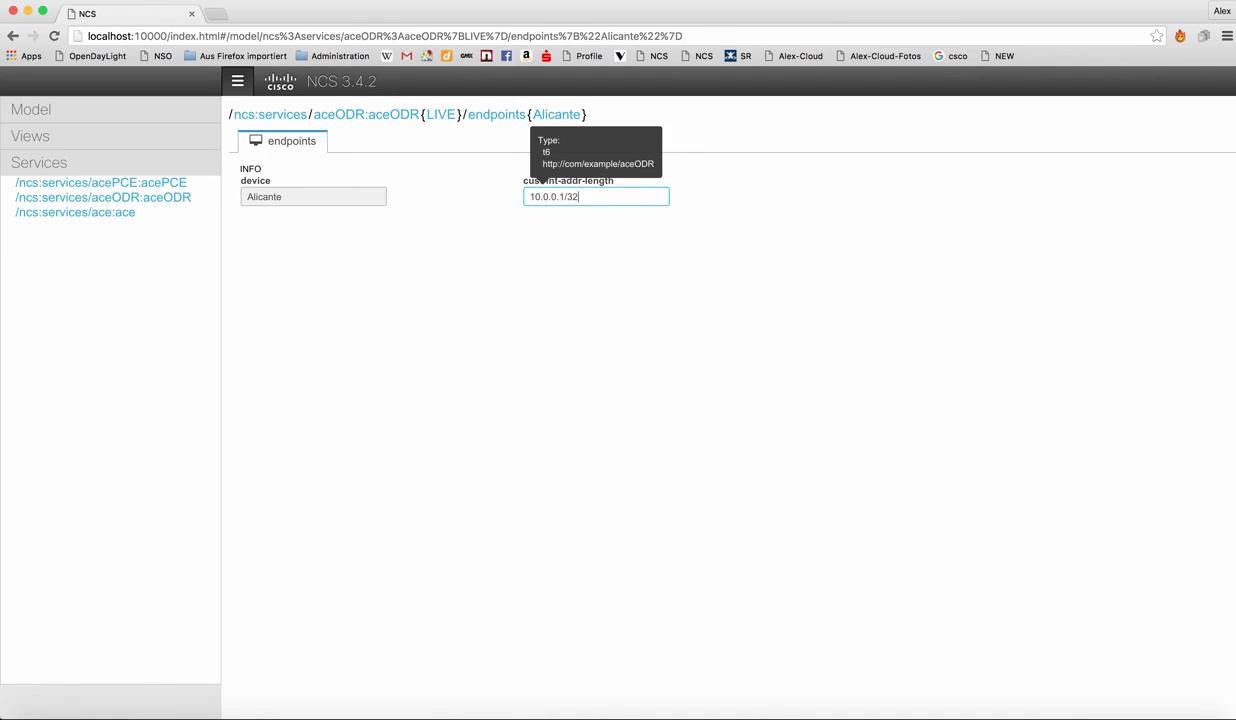
{"action": "left_click", "coordinate": [496, 114]}
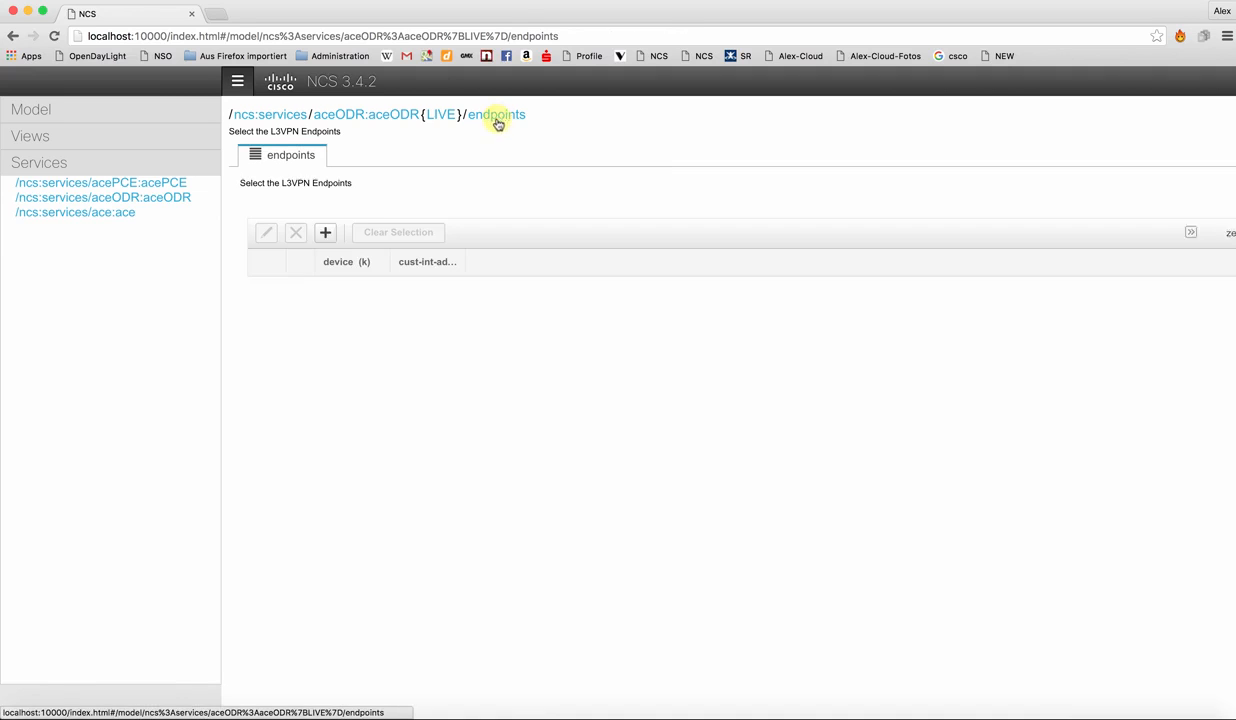
Step: Add a second endpoint EPC with address 1.1.1.1/32 and return to the endpoints list
{"action": "left_click", "coordinate": [324, 232]}
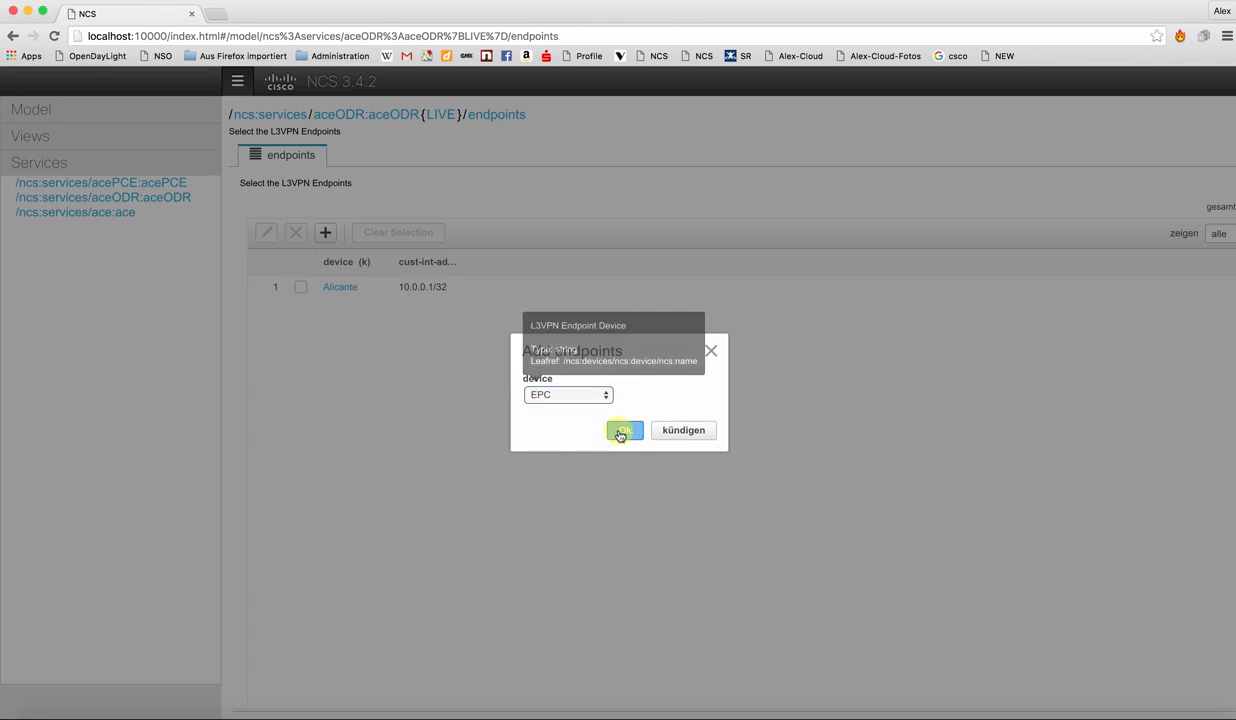
{"action": "left_click", "coordinate": [624, 430]}
{"action": "type", "text": "1.1.1.1"}
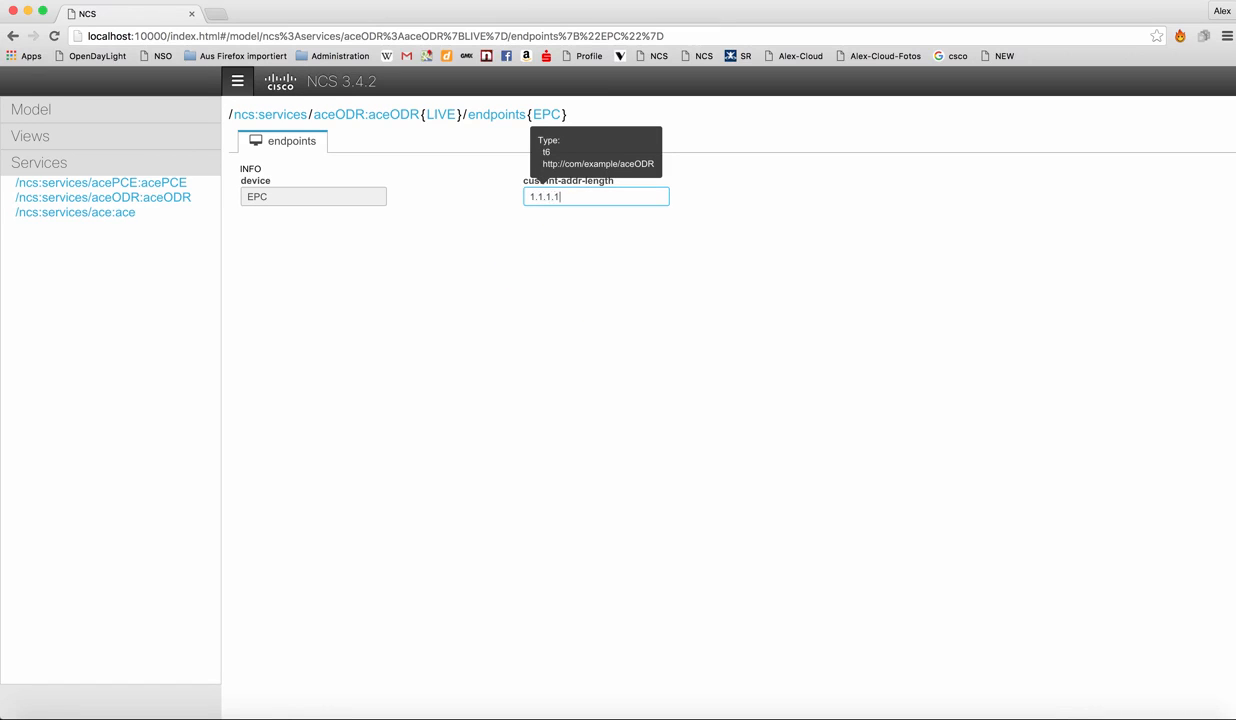
{"action": "type", "text": "/32"}
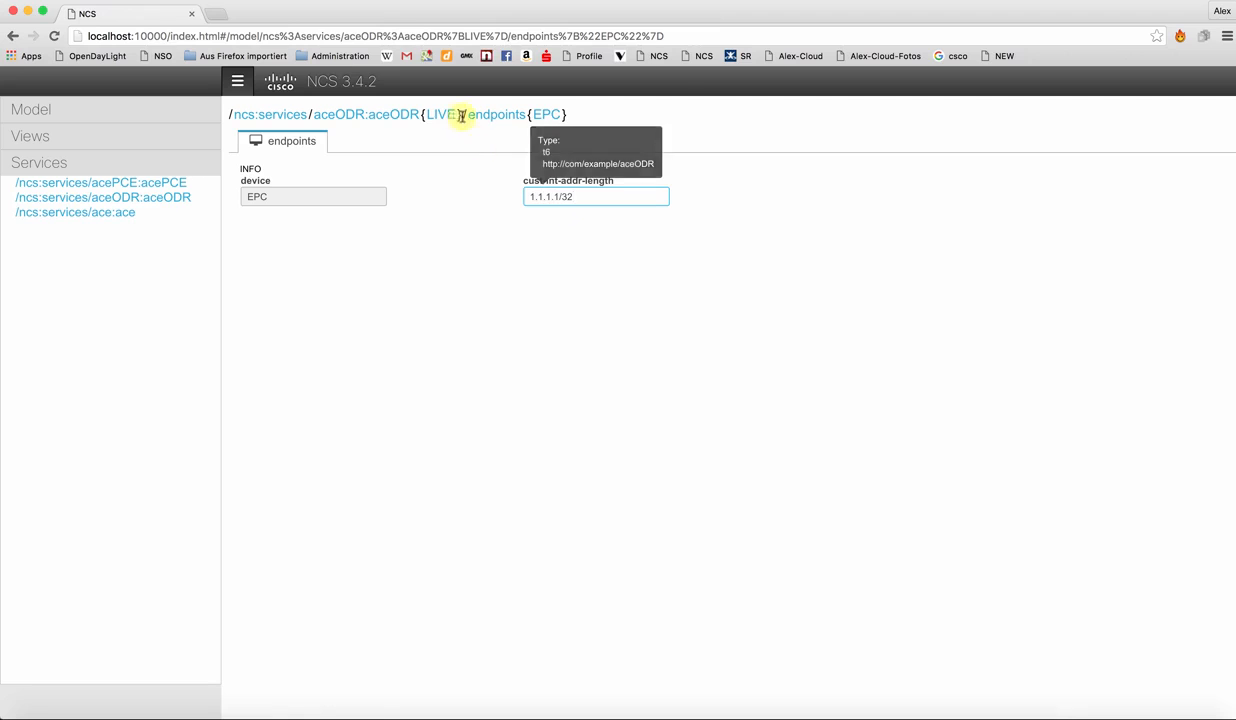
{"action": "left_click", "coordinate": [498, 114]}
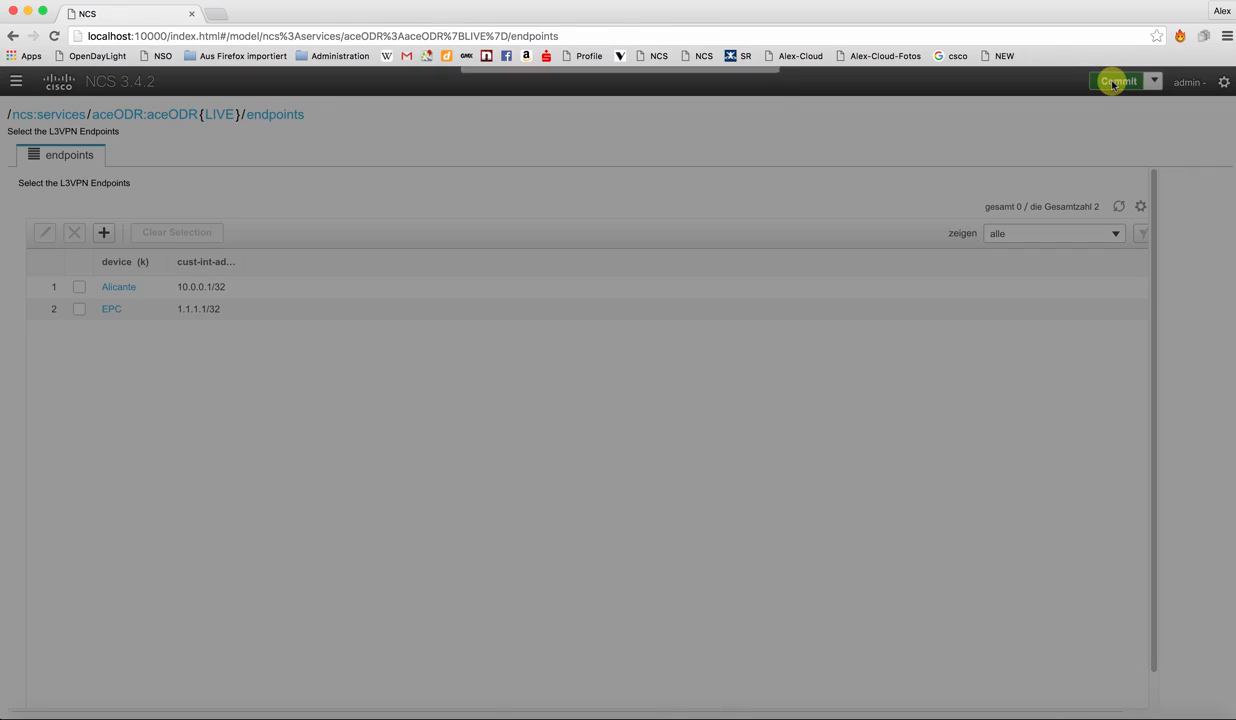
Step: Commit the LIVE service with its two endpoints and confirm
{"action": "left_click", "coordinate": [1118, 80]}
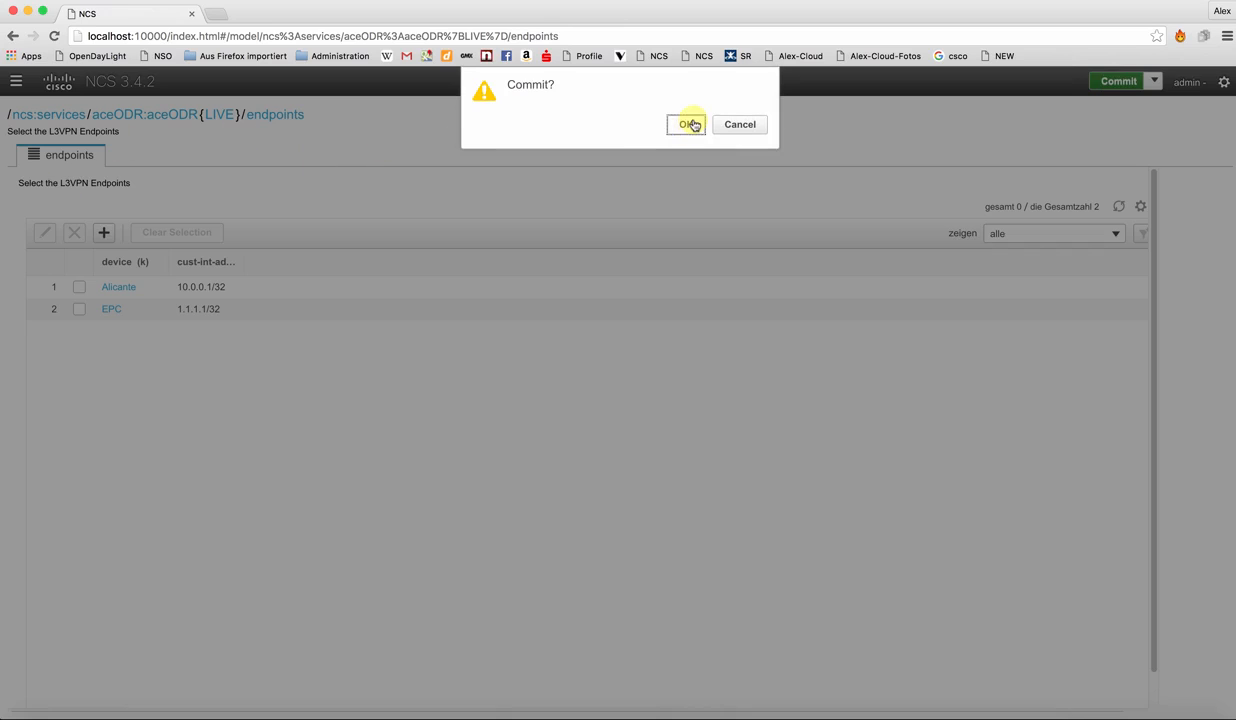
{"action": "left_click", "coordinate": [686, 124]}
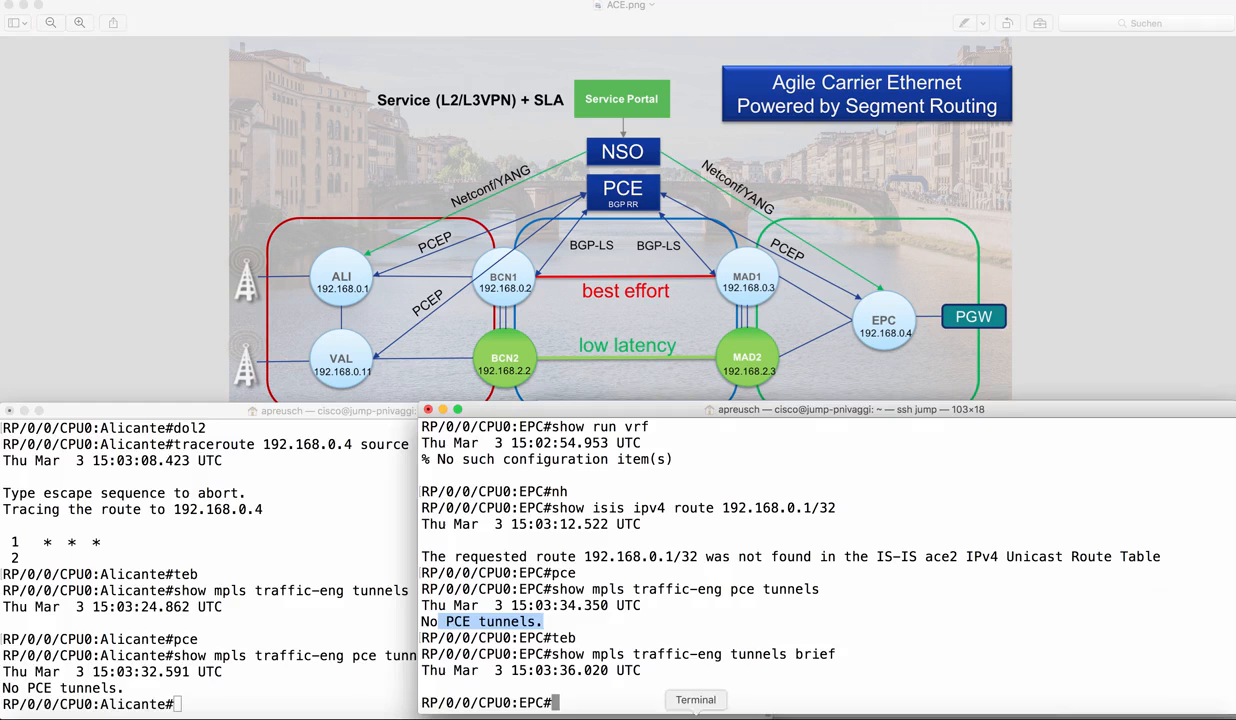
{"action": "mouse_move", "coordinate": [318, 268]}
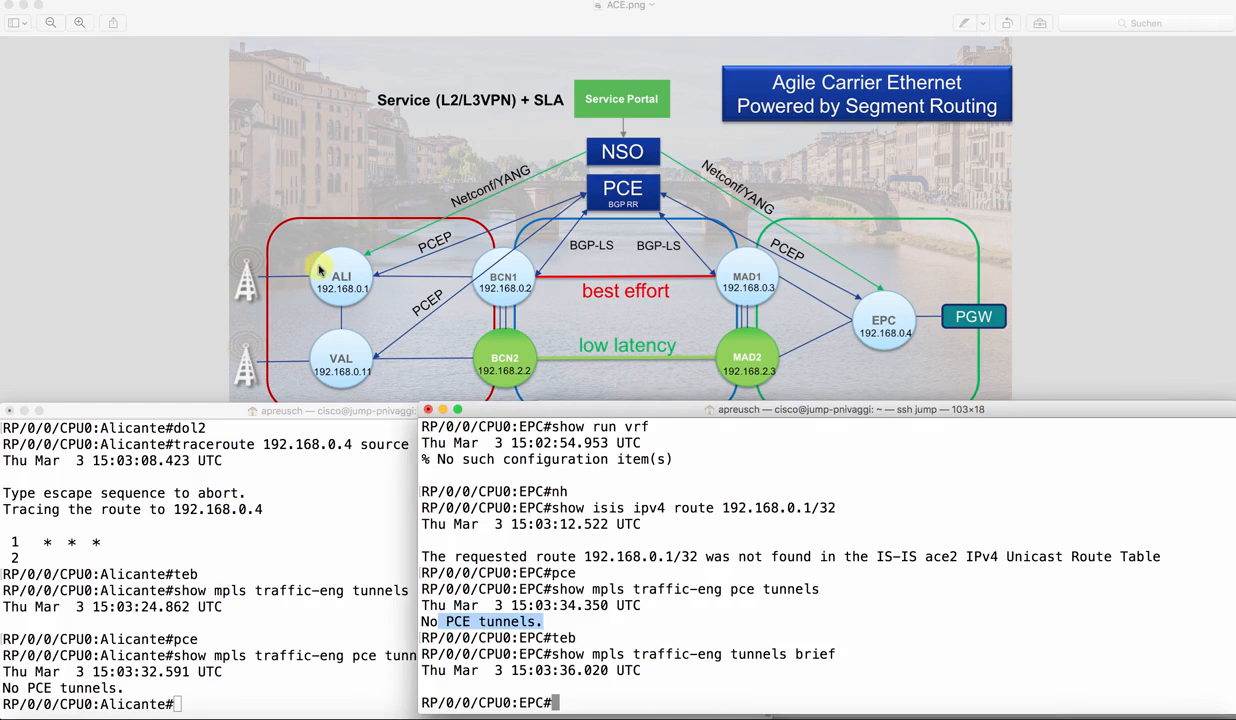
{"action": "mouse_move", "coordinate": [896, 316]}
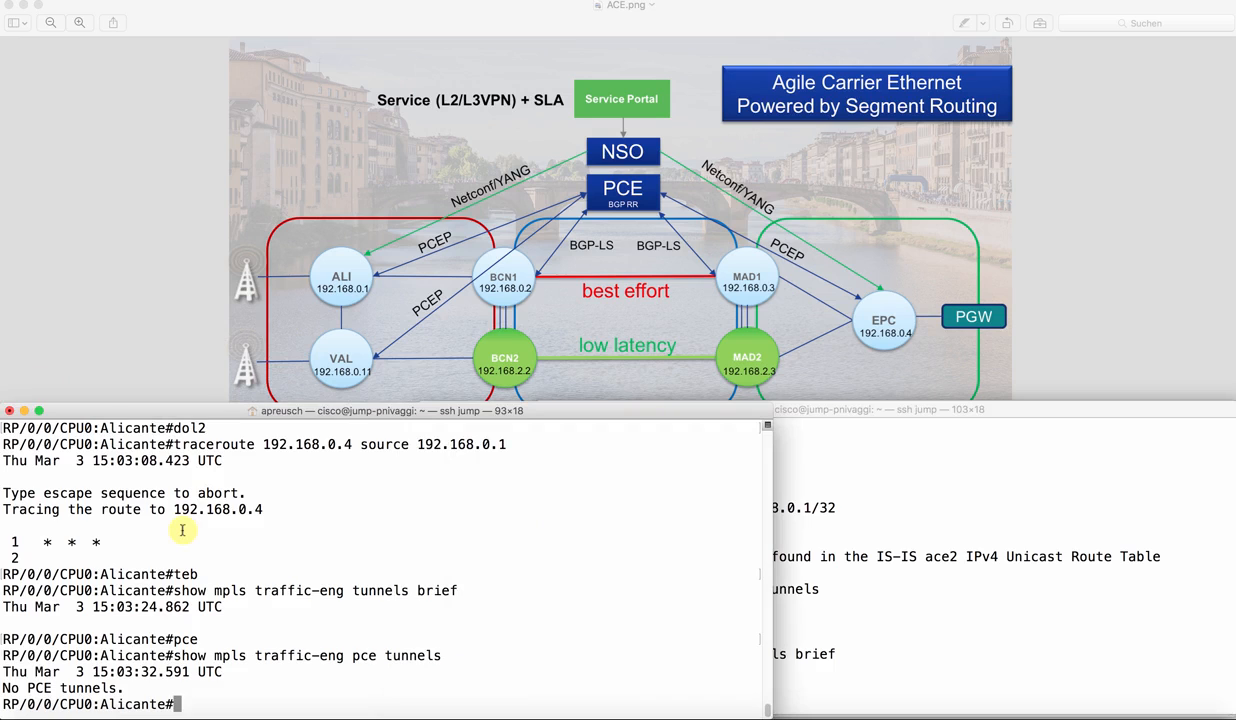
Step: On Alicante, show the running VRF config and the VRF LIVE routing table
{"action": "type", "text": "show run vrf"}
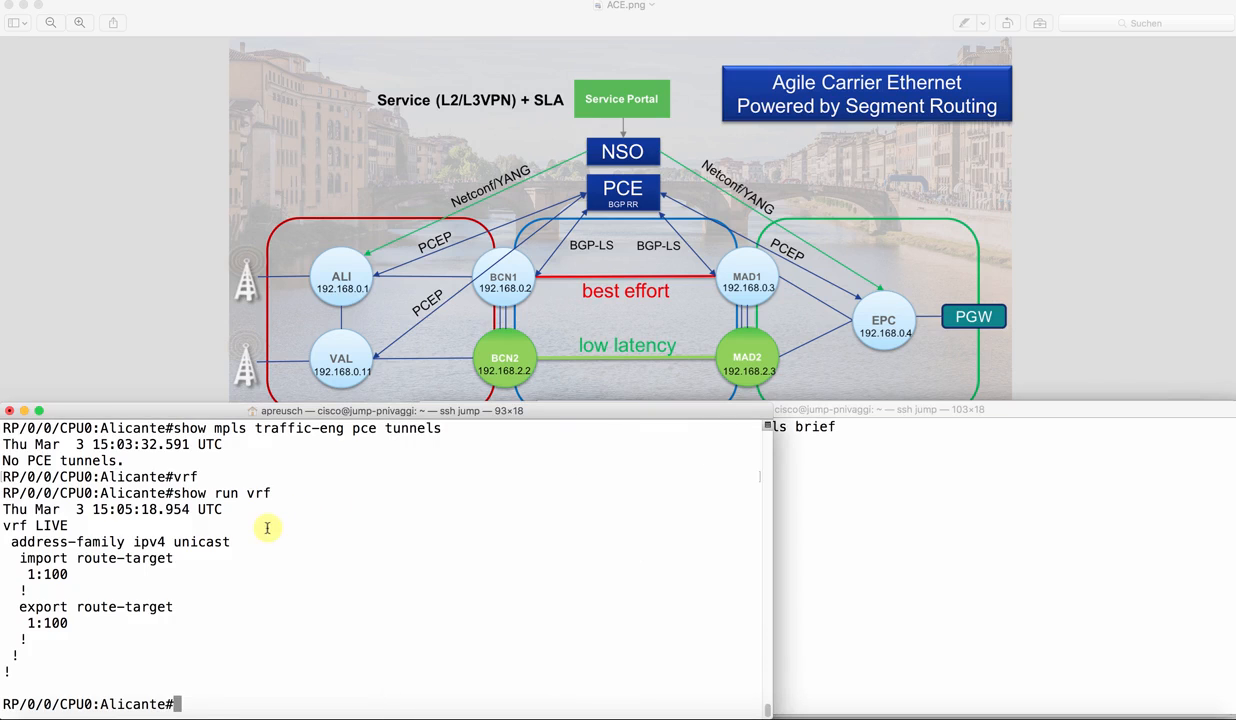
{"action": "type", "text": "show ip route vrf LIVE"}
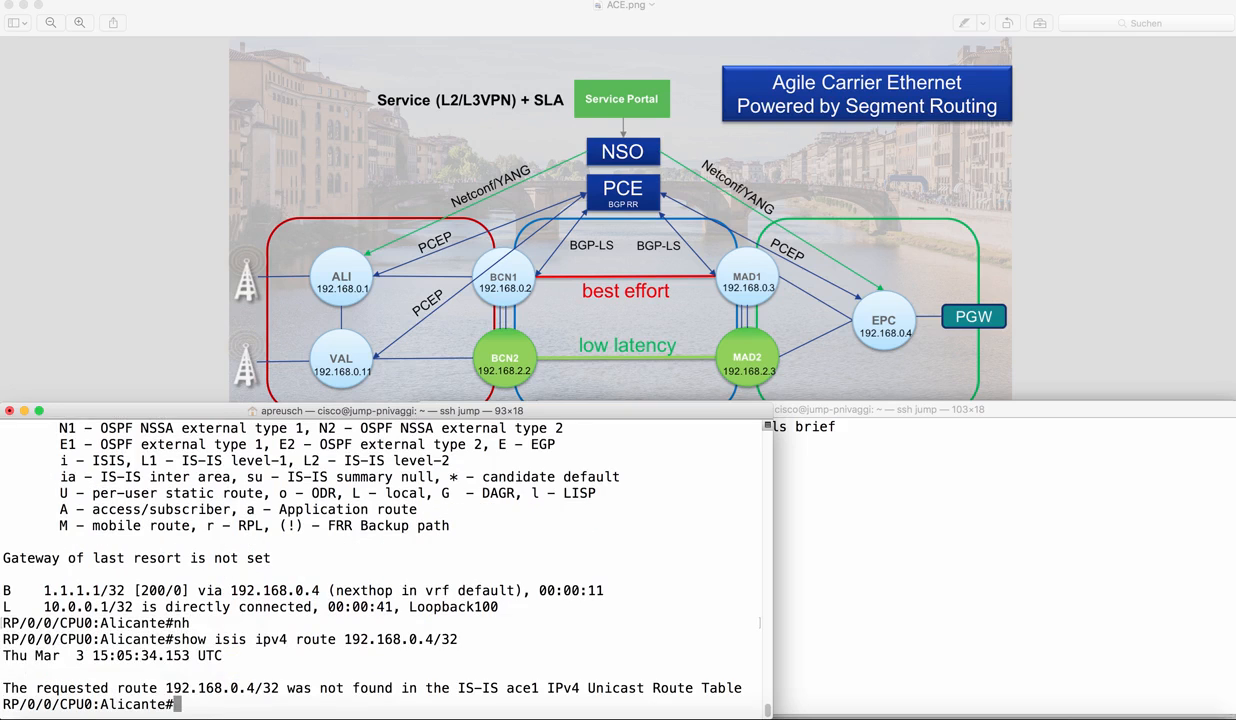
{"action": "type", "text": "dol2"}
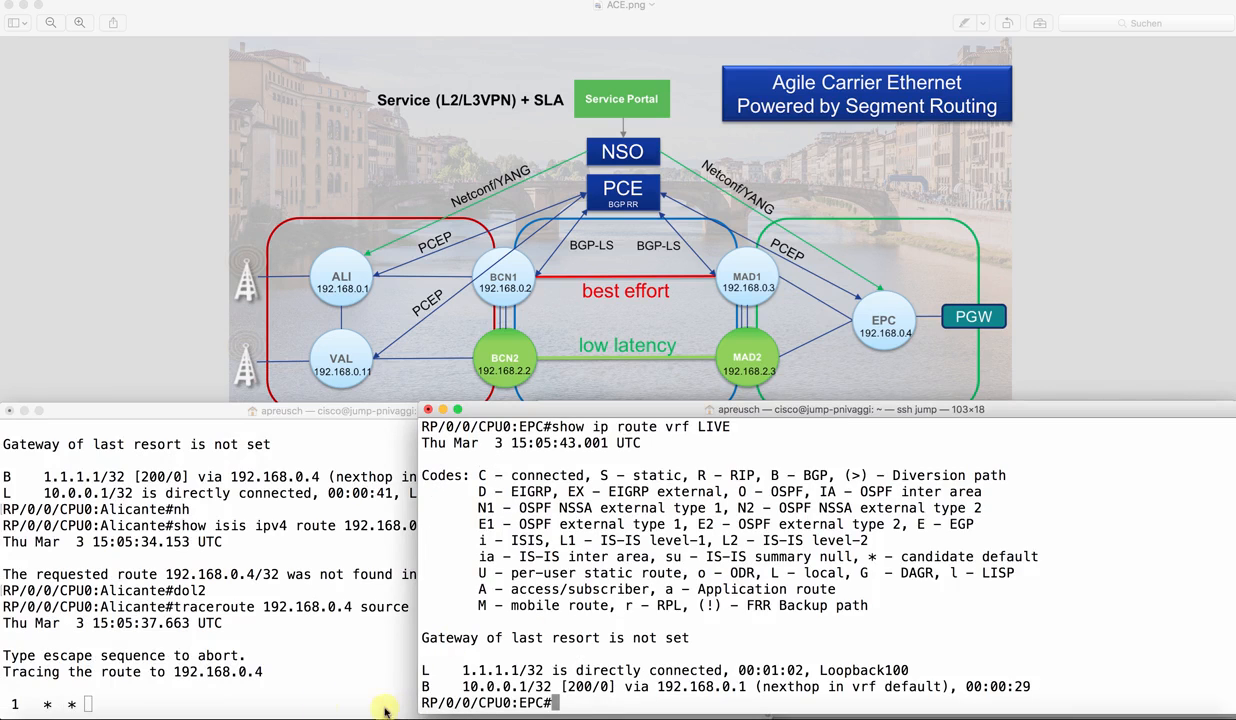
Step: Select EPC's learned 10.0.0.1/32 route and start the traceroute command on Alicante
{"action": "double_click", "coordinate": [490, 670]}
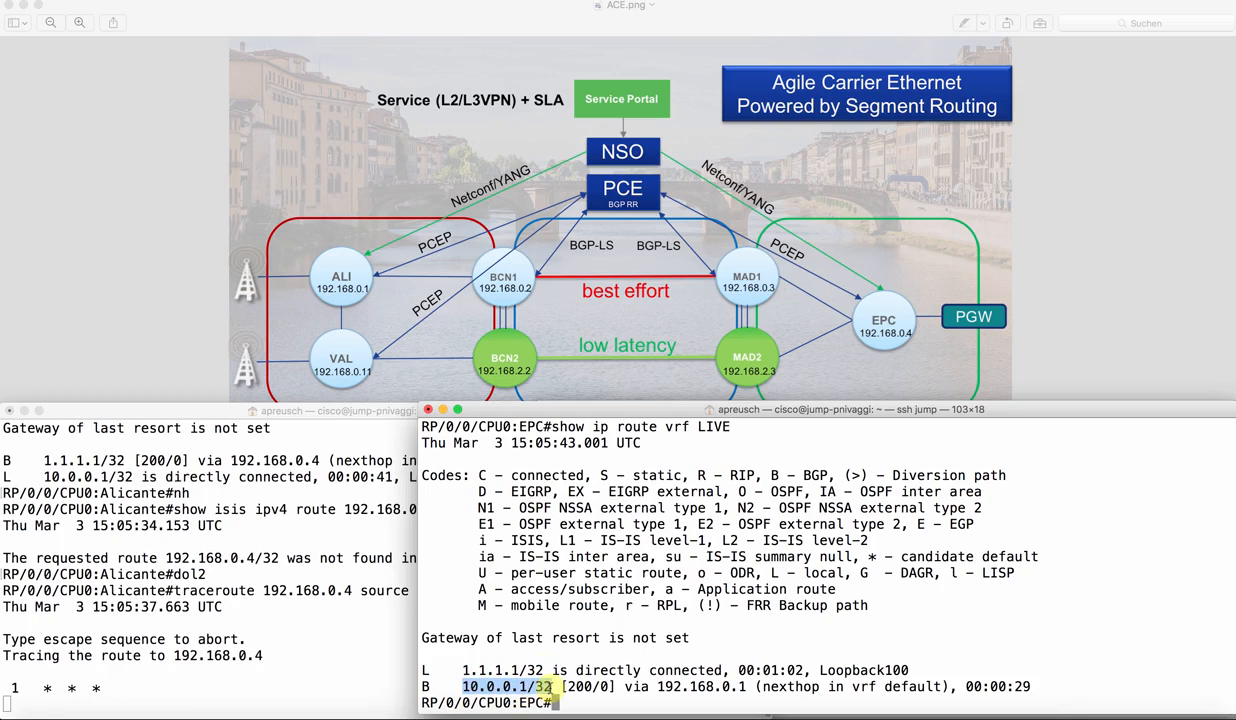
{"action": "type", "text": "do"}
{"action": "left_click", "coordinate": [208, 704]}
{"action": "type", "text": "pce"}
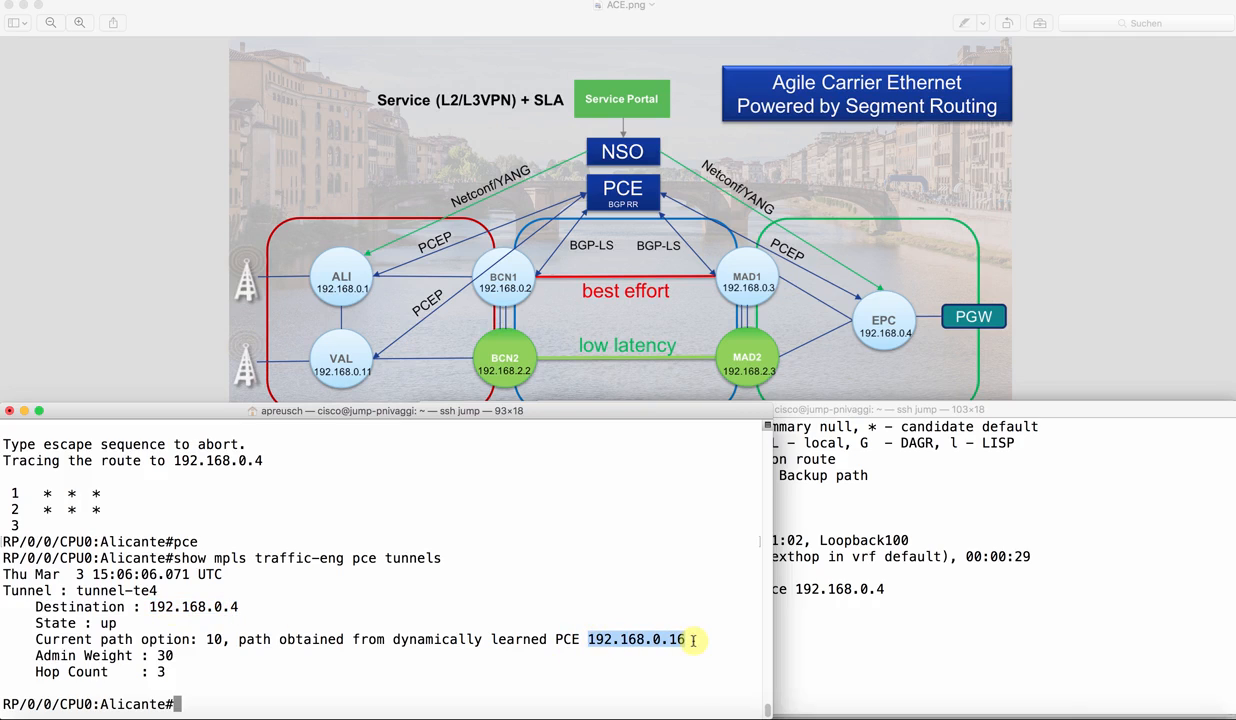
Step: On Alicante, traceroute vrf LIVE 1.1.1.1 and recheck the tunnel's metric type detail
{"action": "type", "text": "te"}
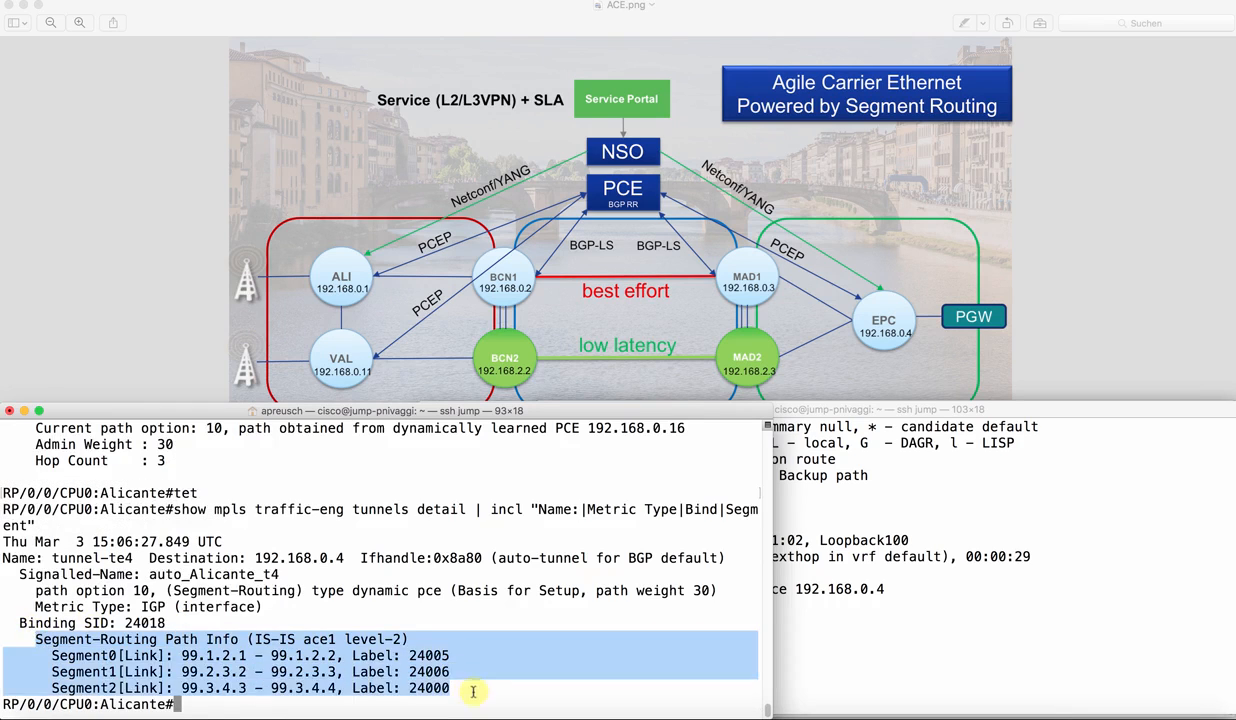
{"action": "mouse_move", "coordinate": [200, 670]}
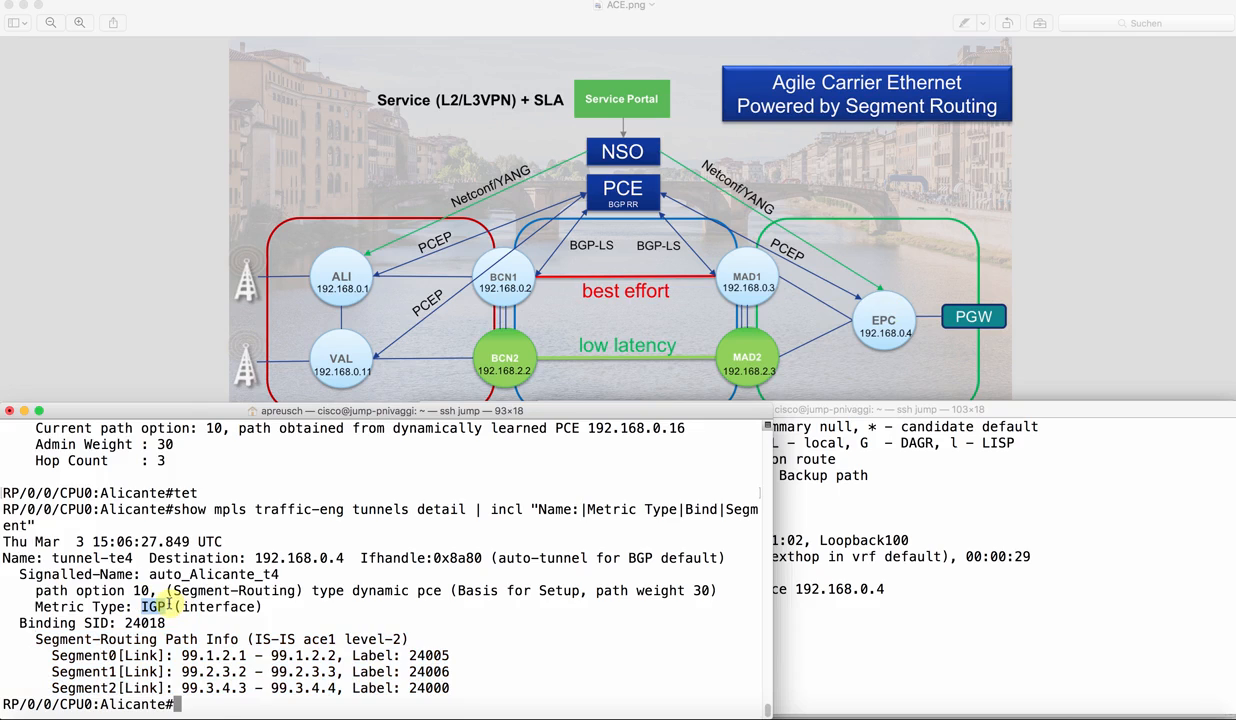
{"action": "mouse_move", "coordinate": [480, 428]}
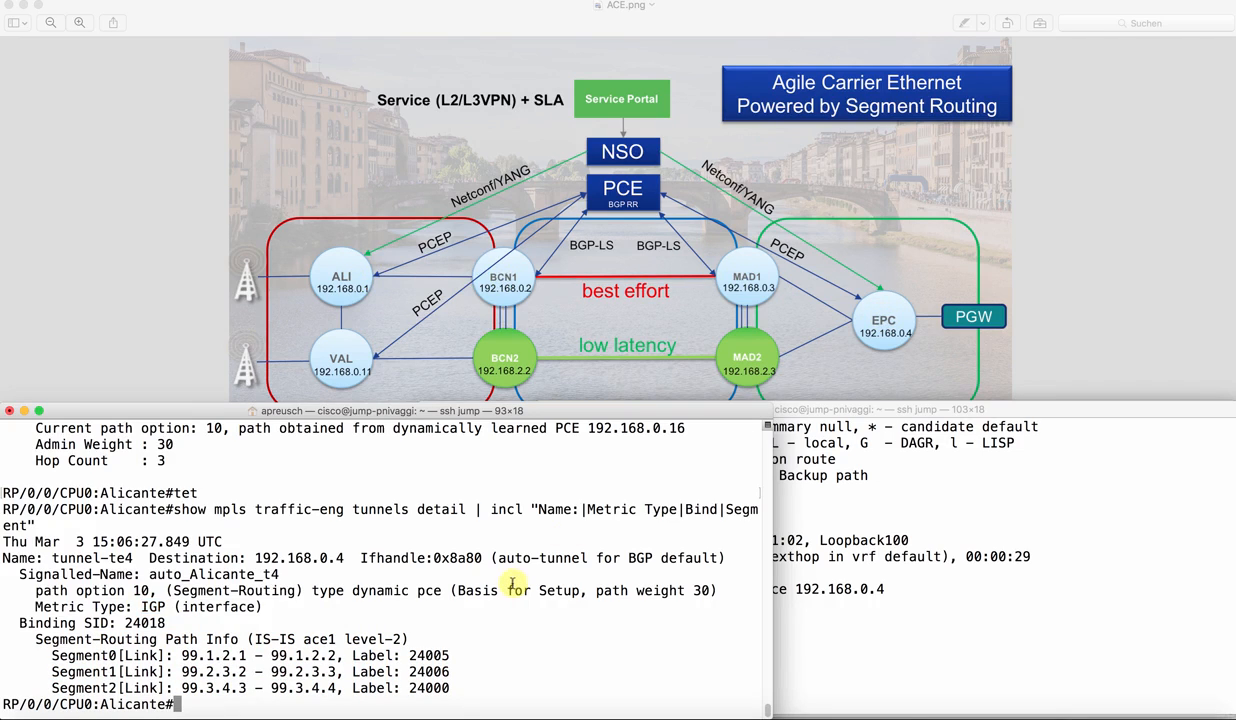
{"action": "type", "text": "do"}
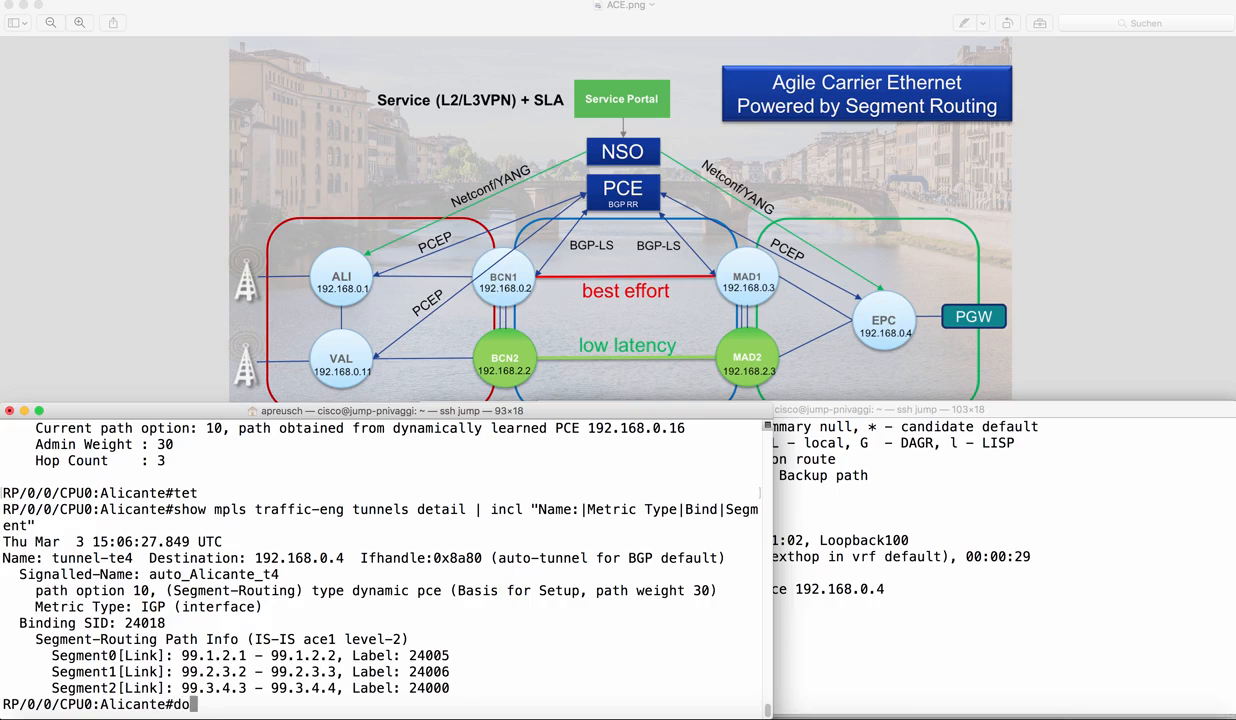
{"action": "type", "text": "traceroute vrf LIVE 1.1.1.1"}
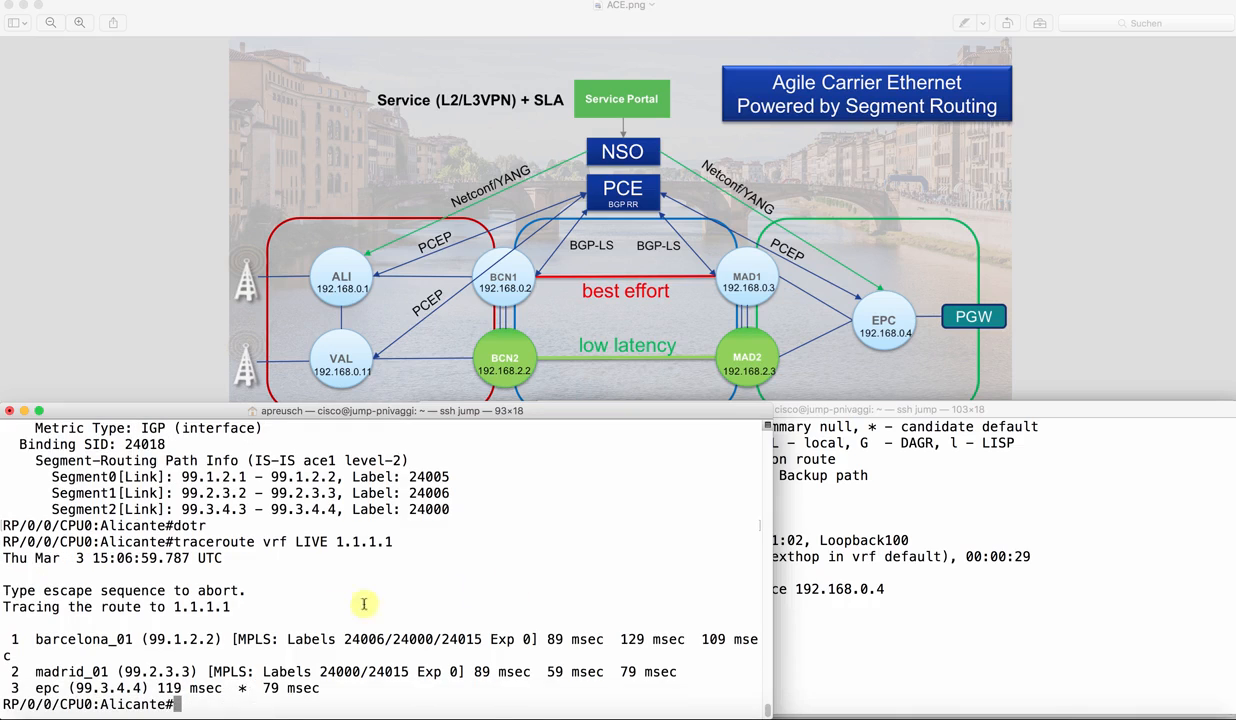
{"action": "mouse_move", "coordinate": [348, 640]}
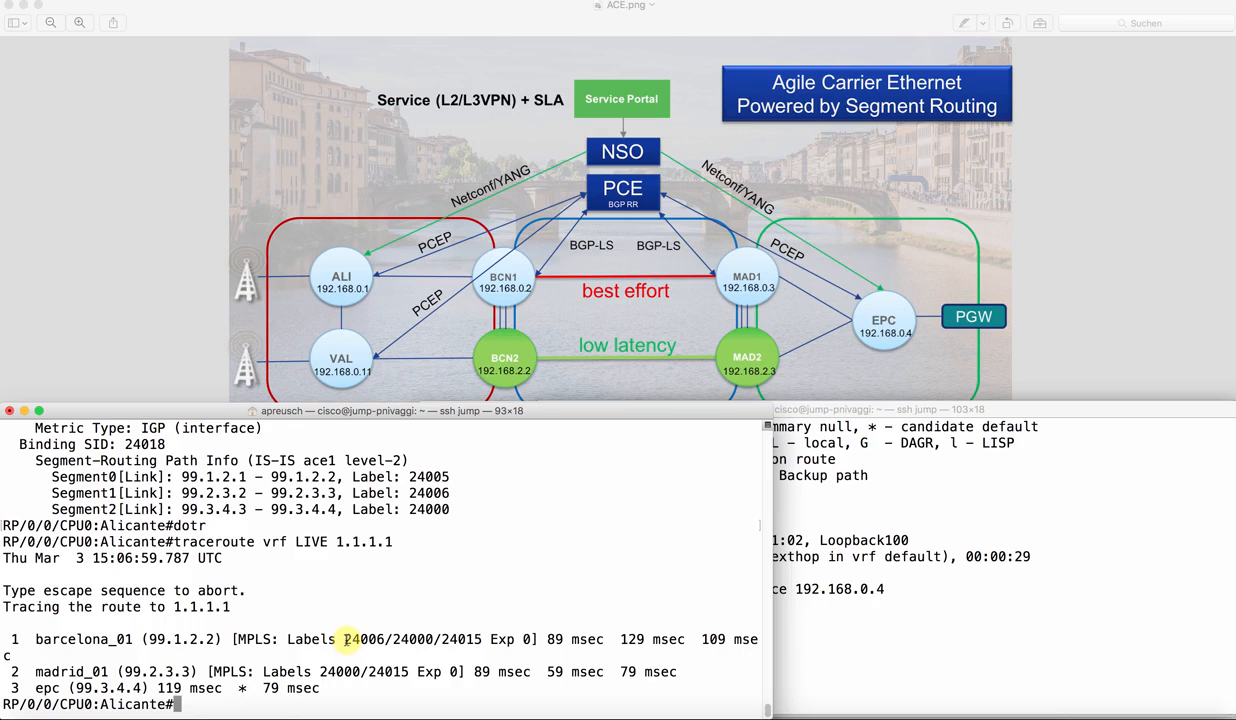
{"action": "type", "text": "tet"}
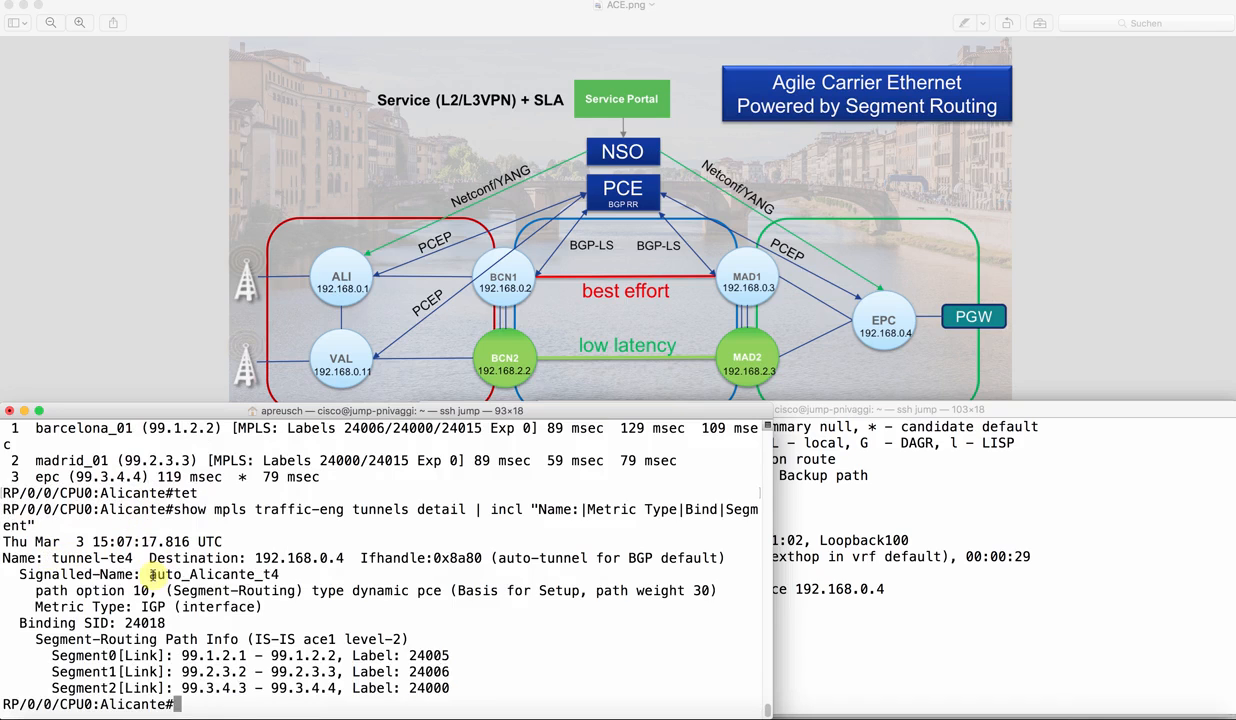
Step: Bring the EPC session forward and start the VRF LIVE traceroute to 10.0.0.1
{"action": "double_click", "coordinate": [212, 574]}
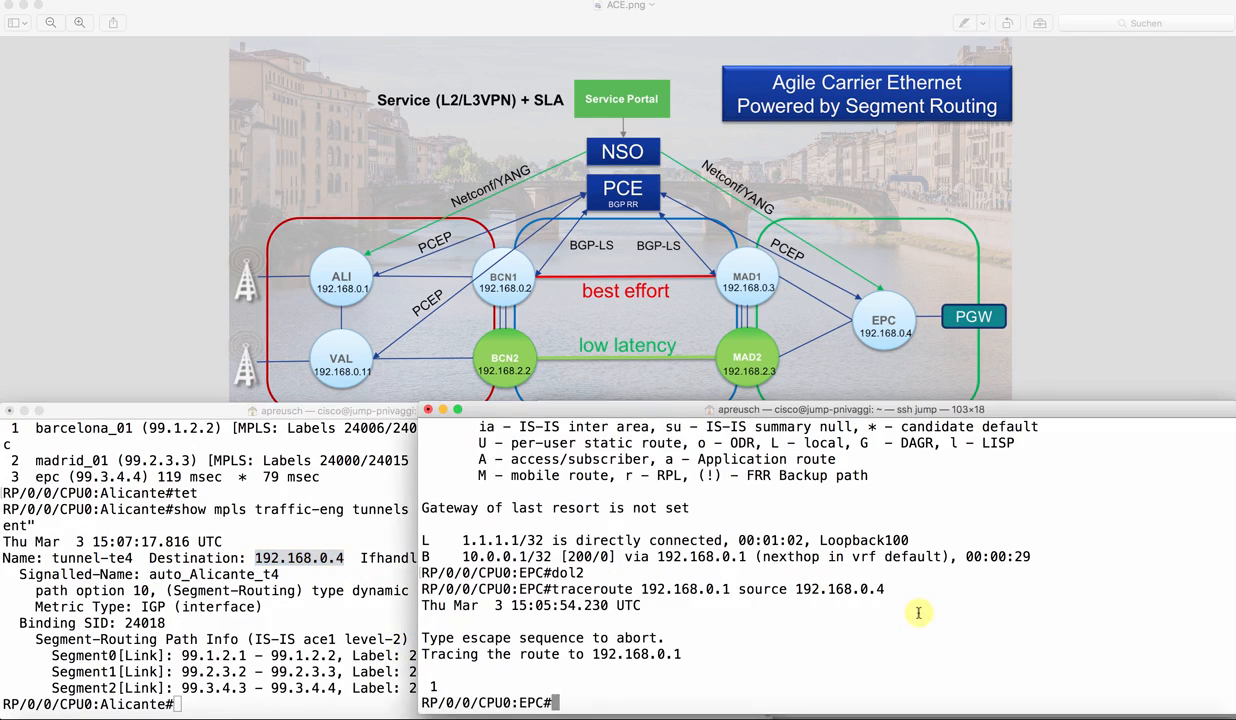
{"action": "type", "text": "dotr"}
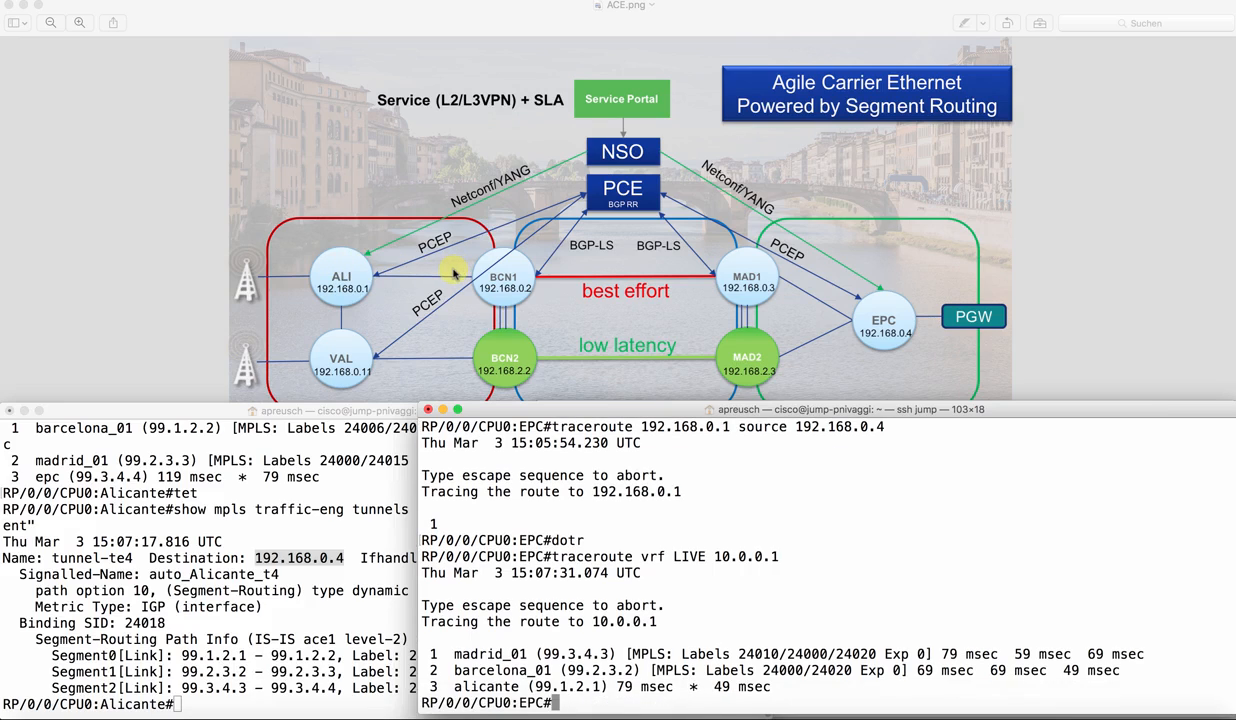
{"action": "mouse_move", "coordinate": [430, 284]}
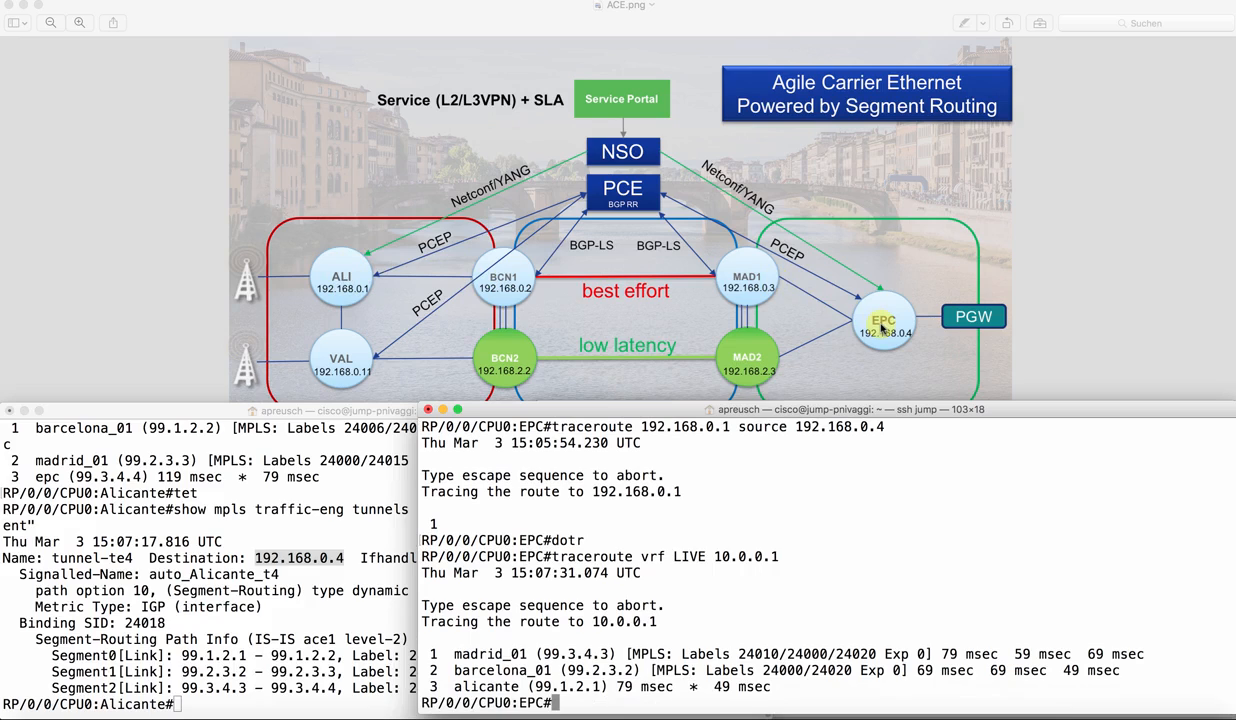
{"action": "mouse_move", "coordinate": [446, 272]}
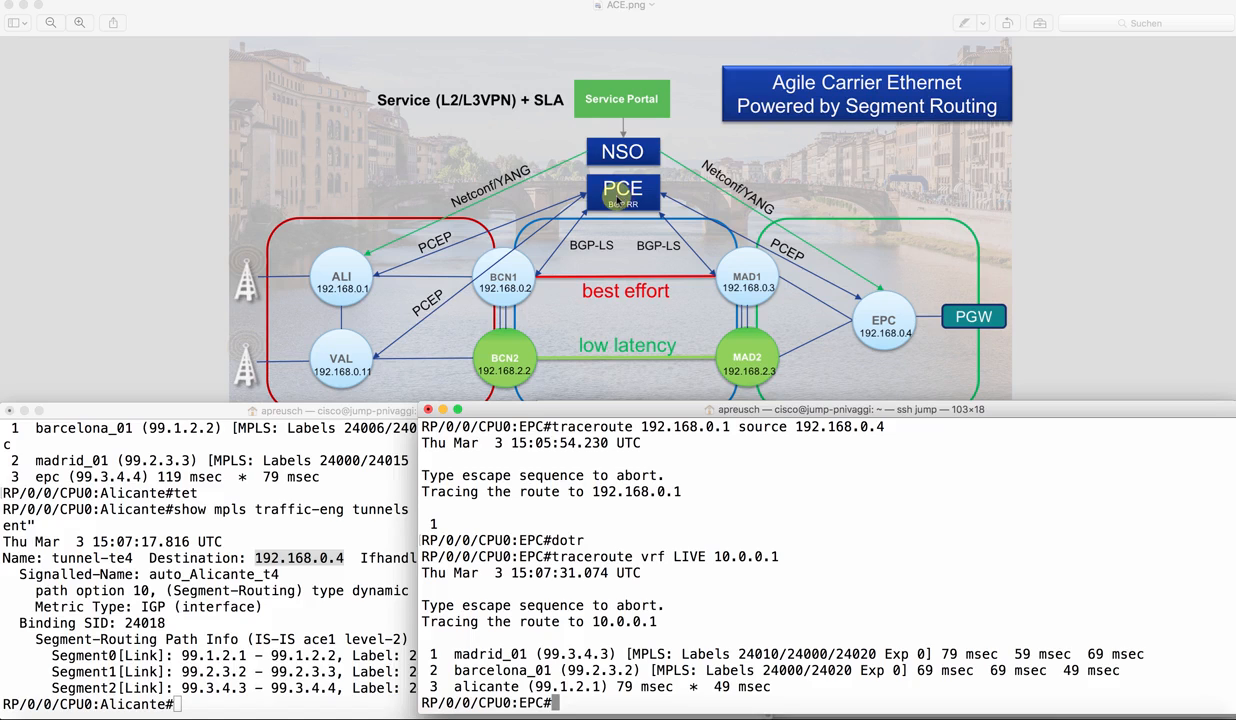
Step: In the NSO GUI, open the LIVE service settings and tick the gold checkbox
{"action": "left_click", "coordinate": [200, 700]}
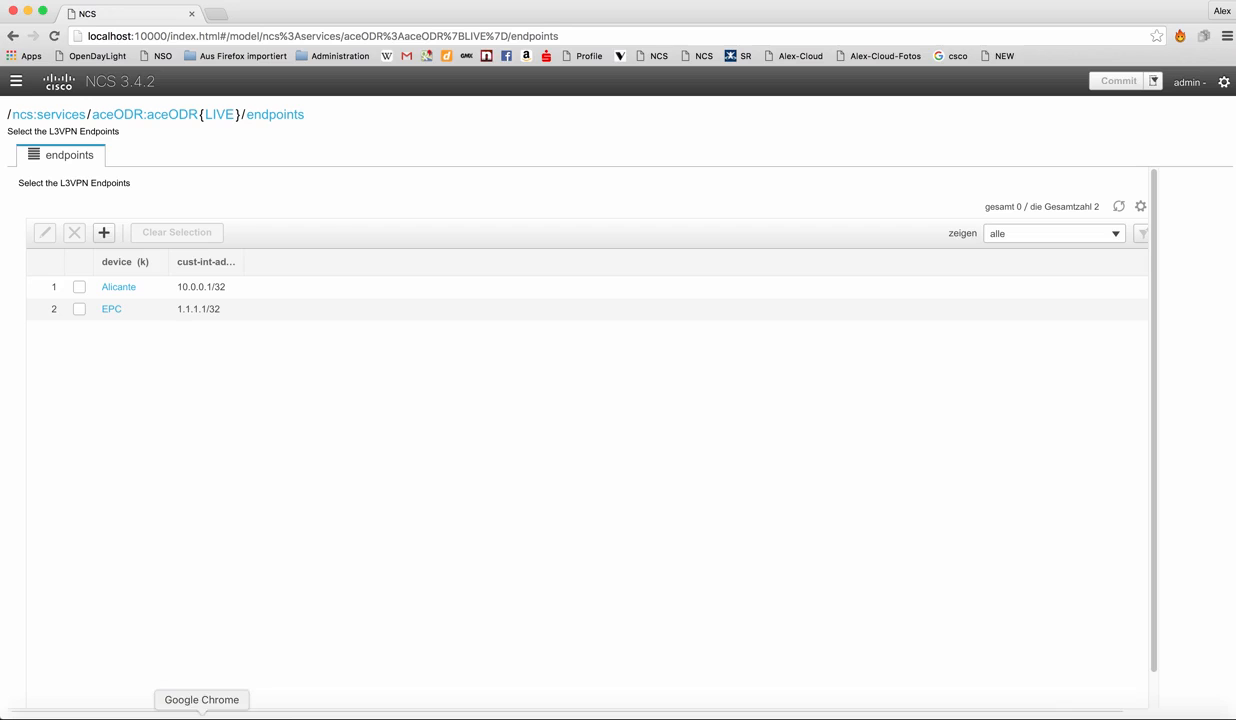
{"action": "left_click", "coordinate": [218, 114]}
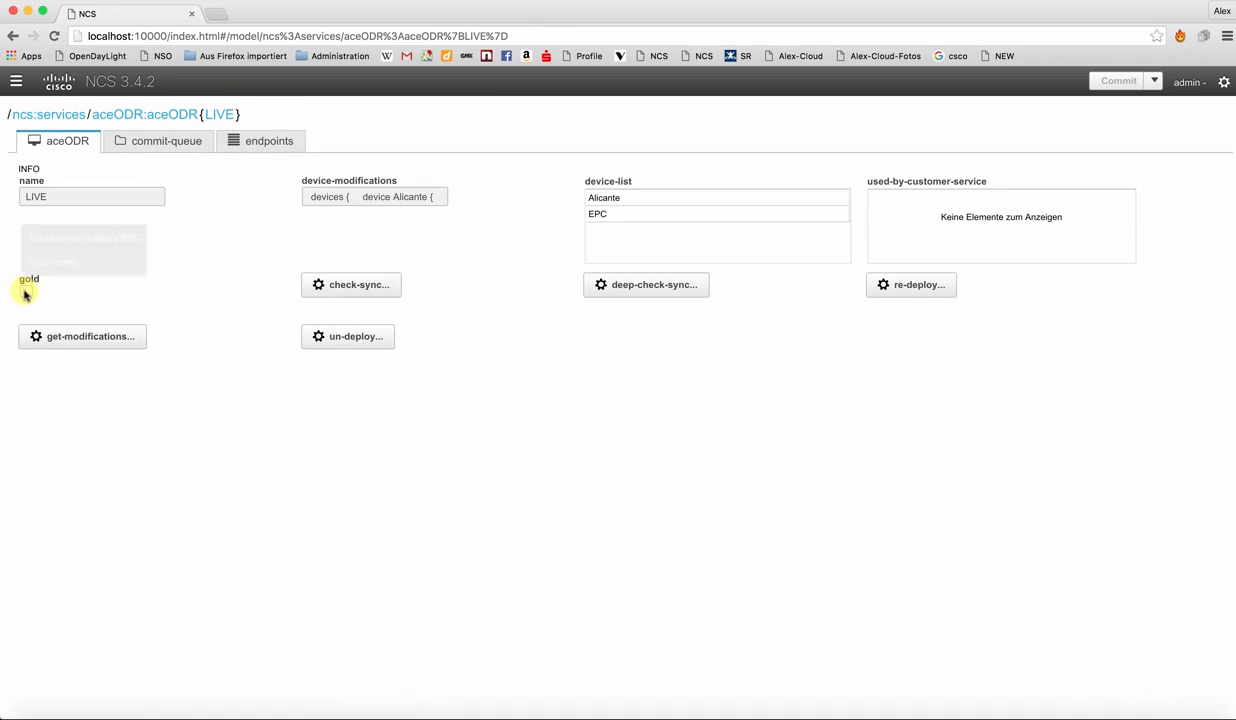
{"action": "left_click", "coordinate": [26, 292]}
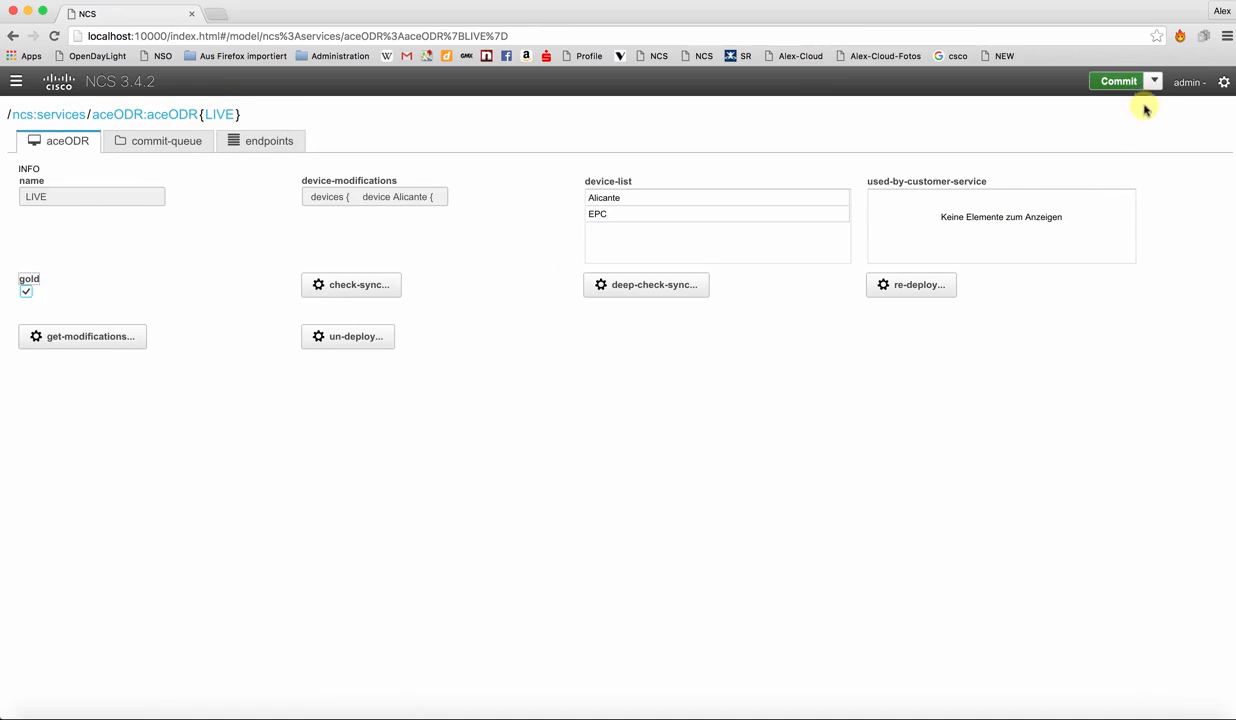
Step: Run a Commit Dry Run previewing the tunnel metric change to TE, then close the diff
{"action": "left_click", "coordinate": [1152, 80]}
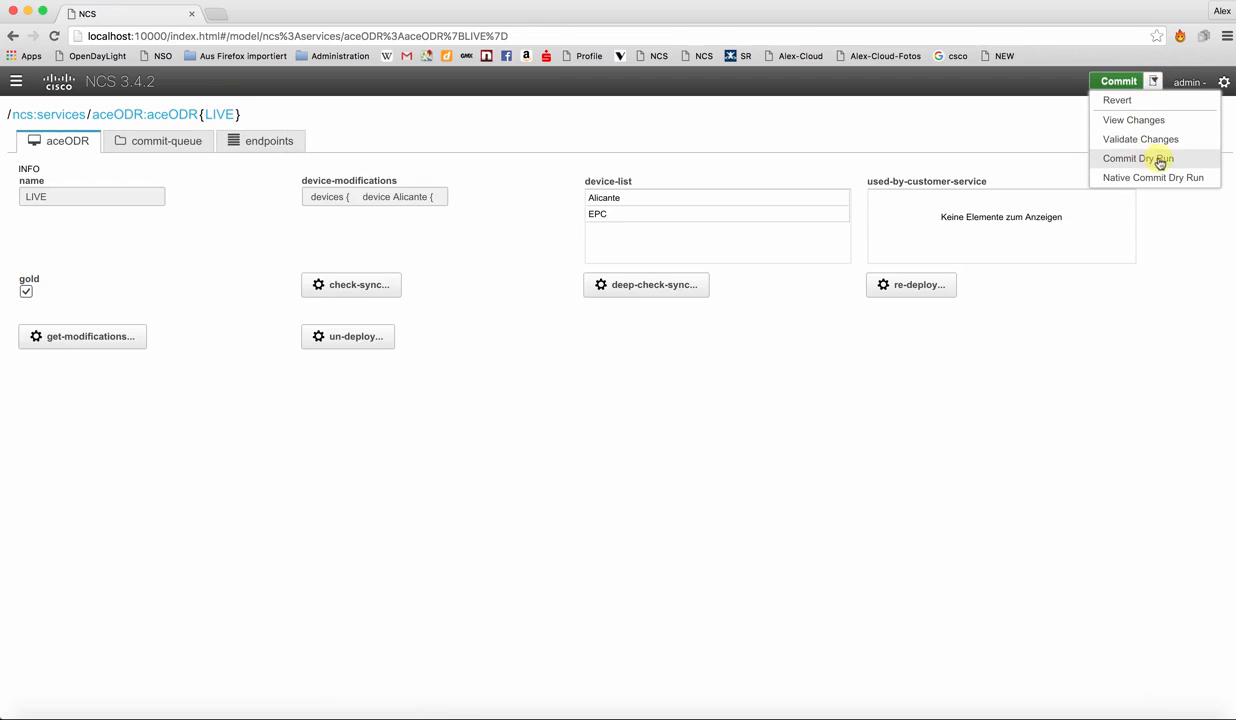
{"action": "left_click", "coordinate": [1138, 158]}
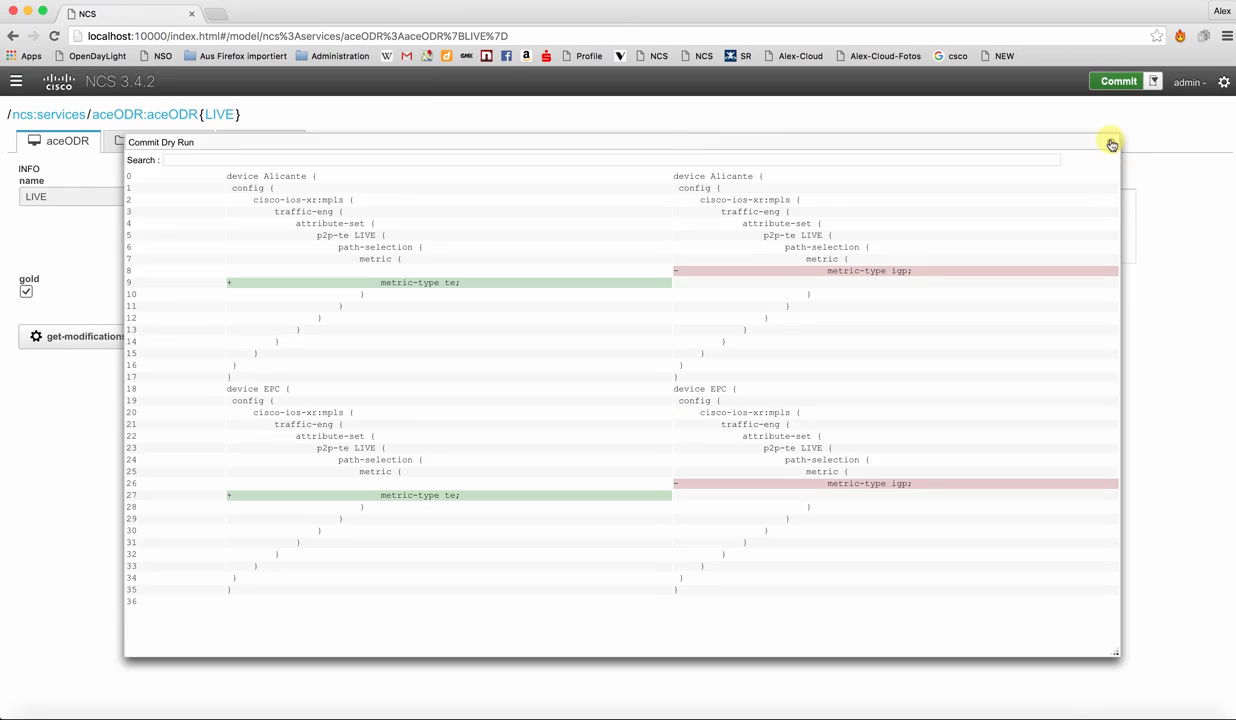
{"action": "left_click", "coordinate": [1112, 142]}
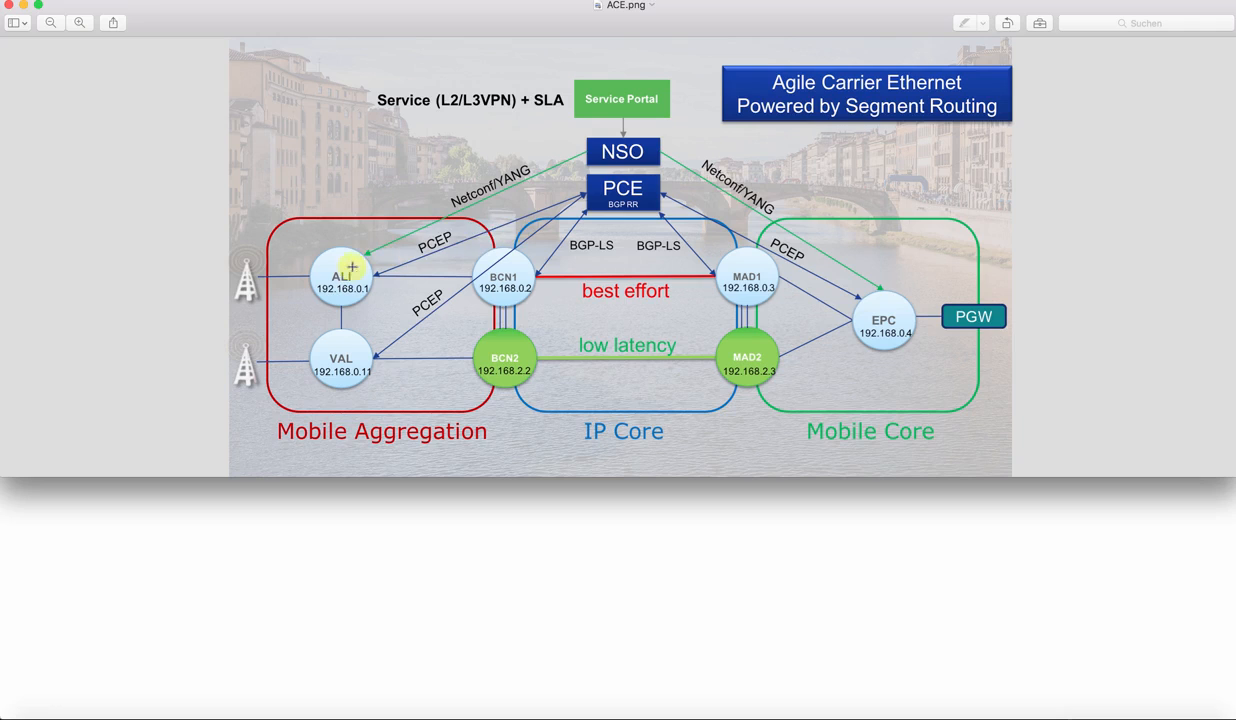
{"action": "mouse_move", "coordinate": [570, 192]}
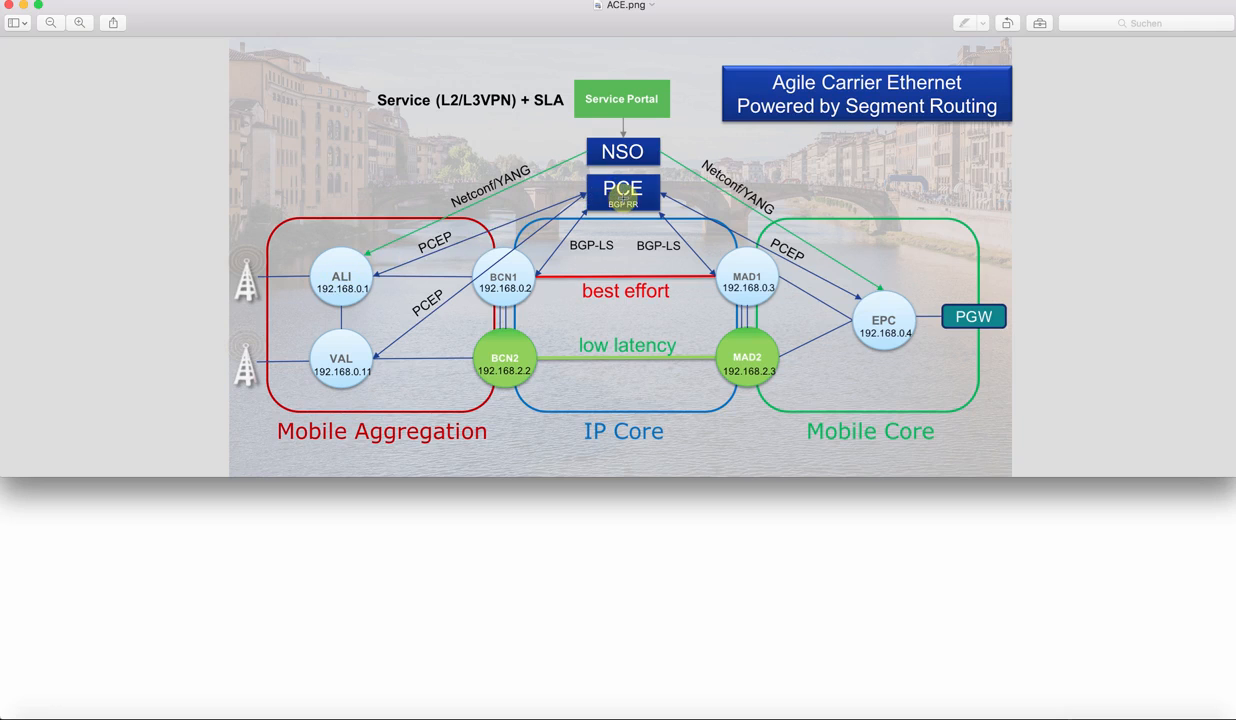
{"action": "mouse_move", "coordinate": [536, 228]}
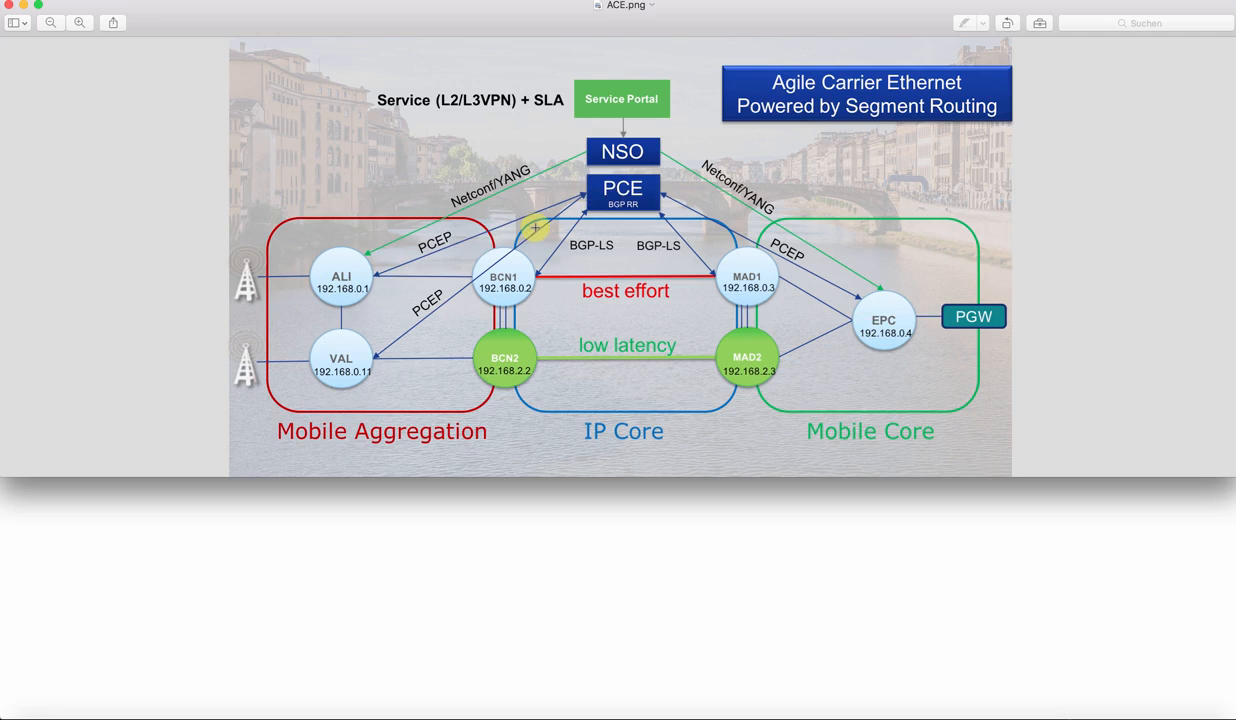
{"action": "mouse_move", "coordinate": [448, 250]}
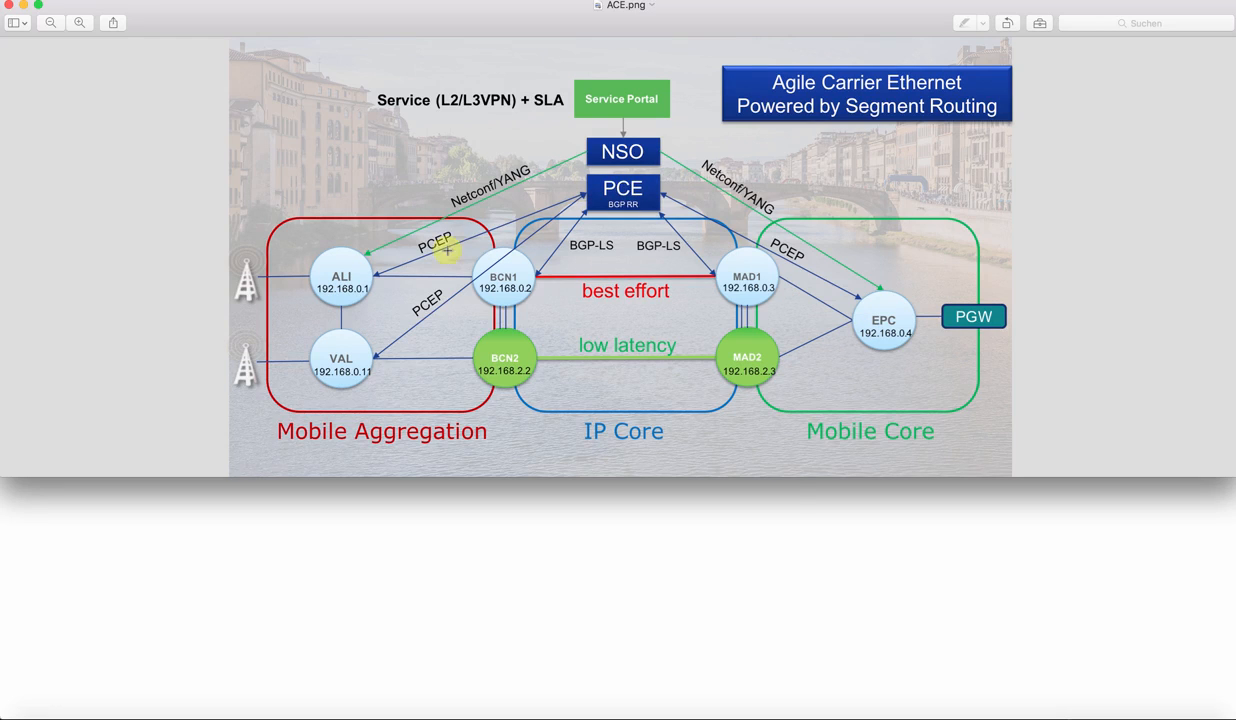
{"action": "mouse_move", "coordinate": [696, 708]}
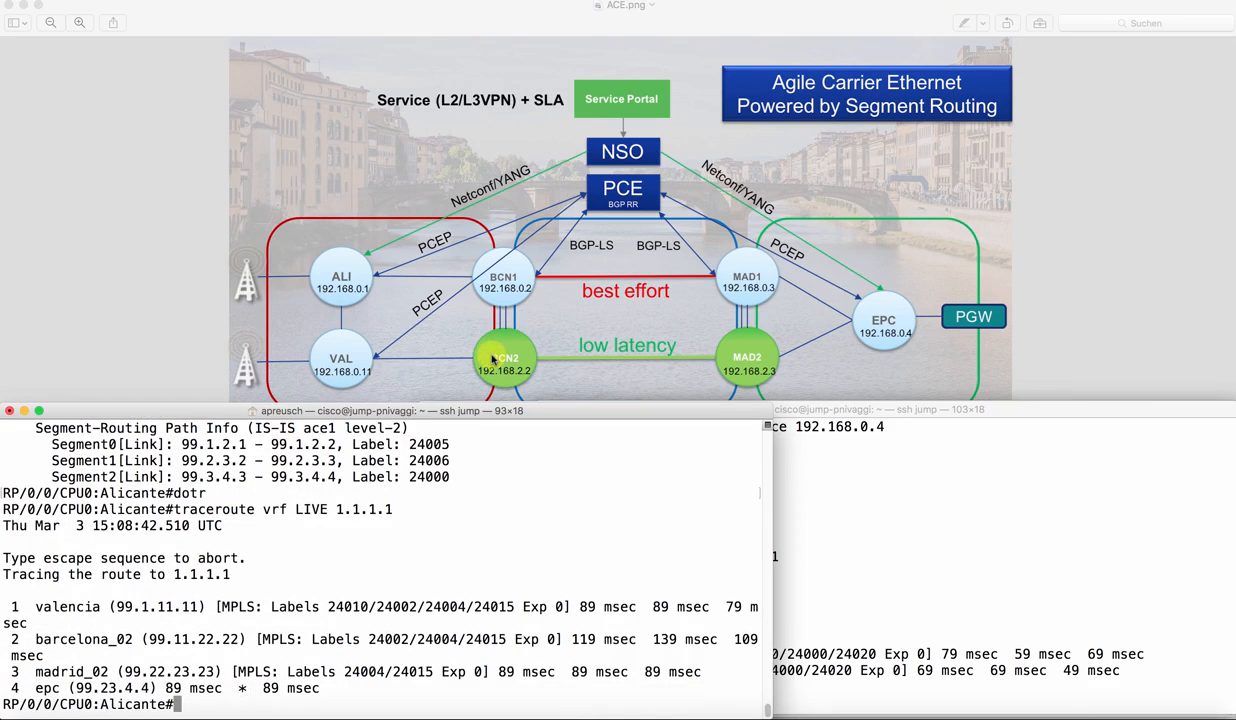
{"action": "mouse_move", "coordinate": [944, 336]}
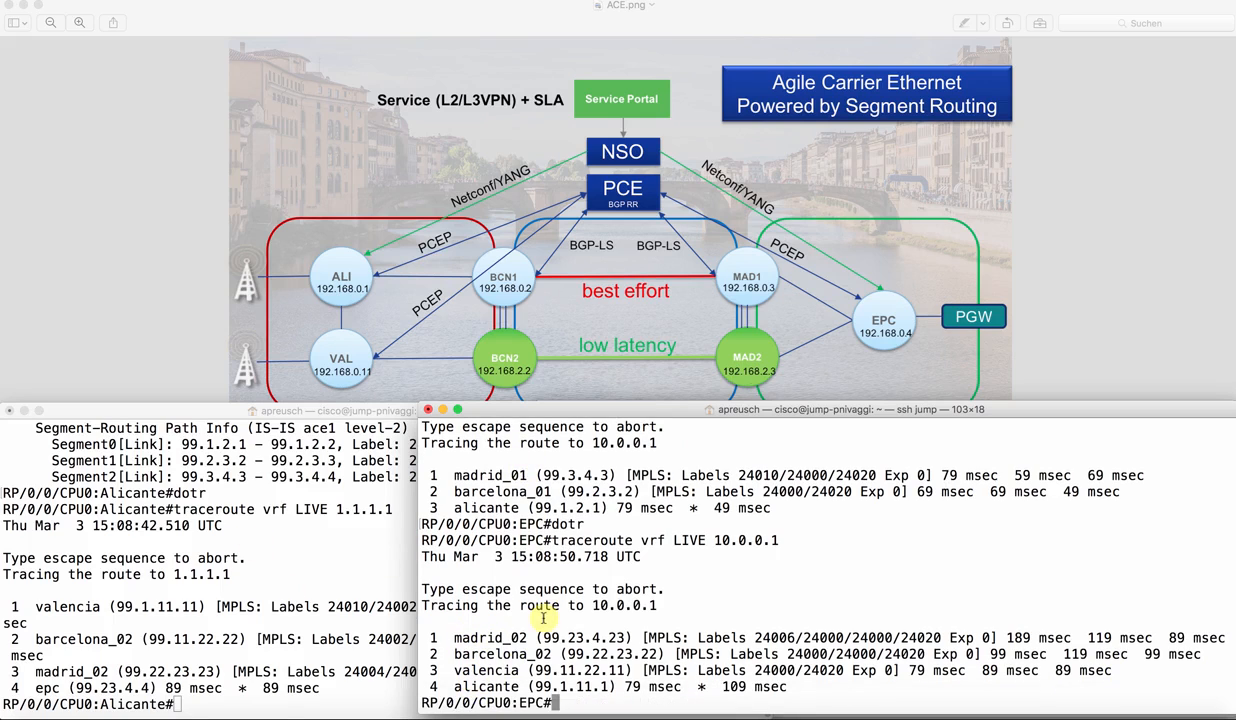
Step: On EPC, show MPLS traffic-eng tunnel detail filtered for Name, Metric Type, Bind and Segment
{"action": "type", "text": "show mpls traffic-eng tunnels detail | incl \"Name:|Metric Type|Bind|Segment\""}
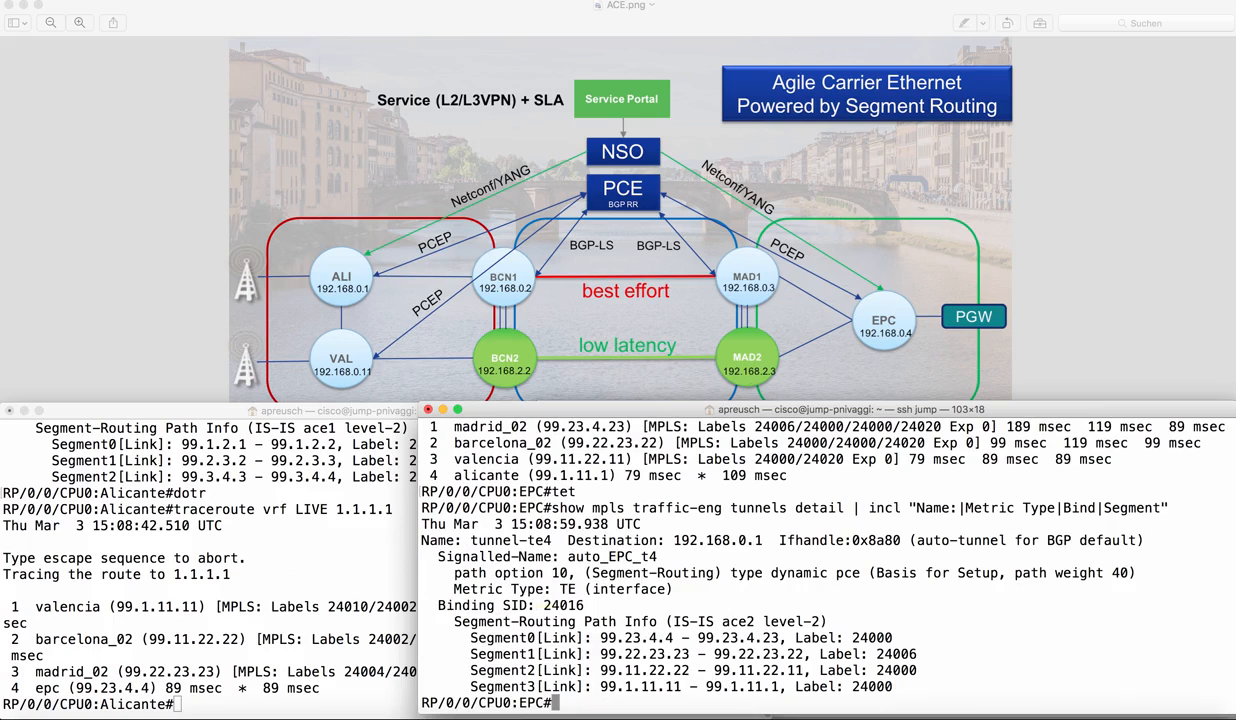
{"action": "double_click", "coordinate": [614, 588]}
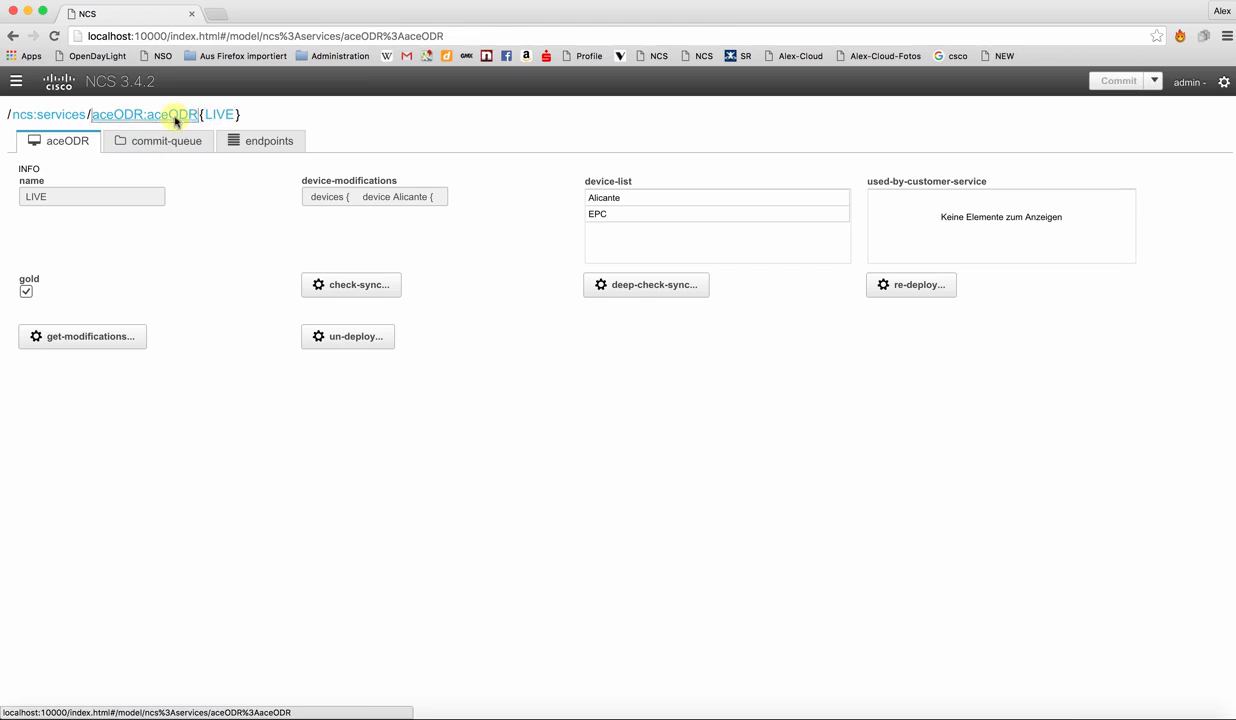
Step: Delete the LIVE service from the aceODR list, confirm with Oui and commit the change
{"action": "left_click", "coordinate": [144, 114]}
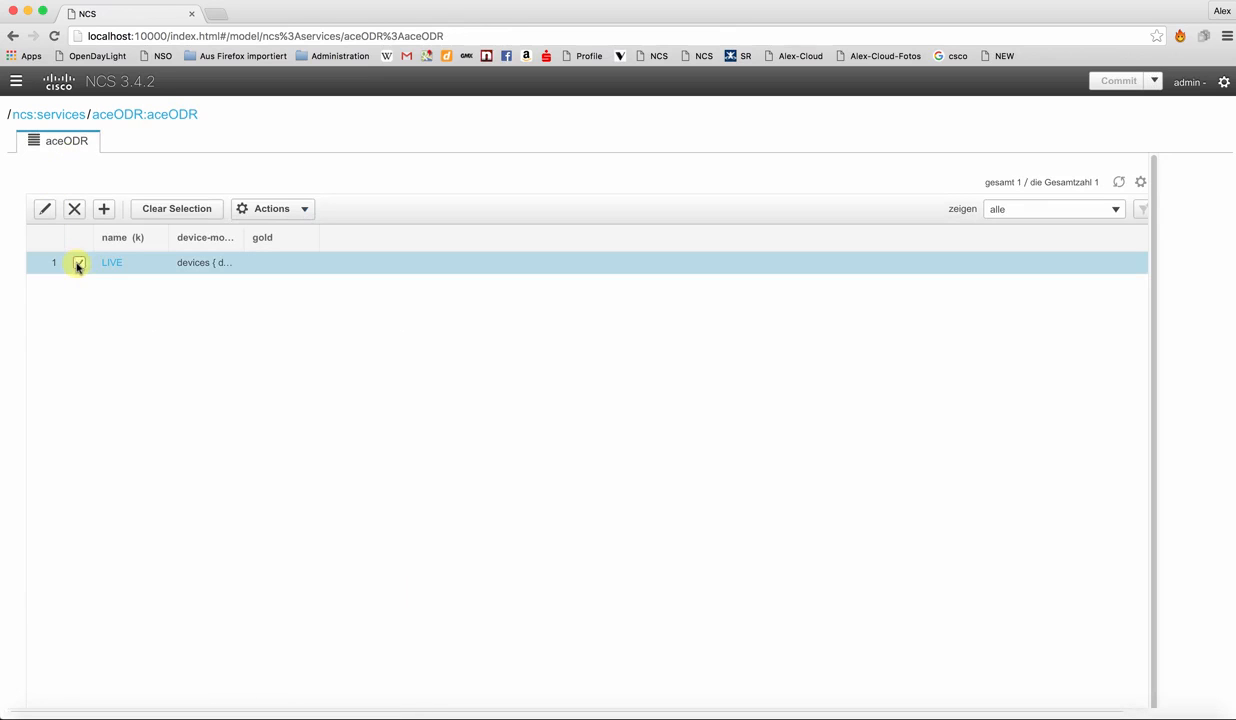
{"action": "left_click", "coordinate": [74, 208]}
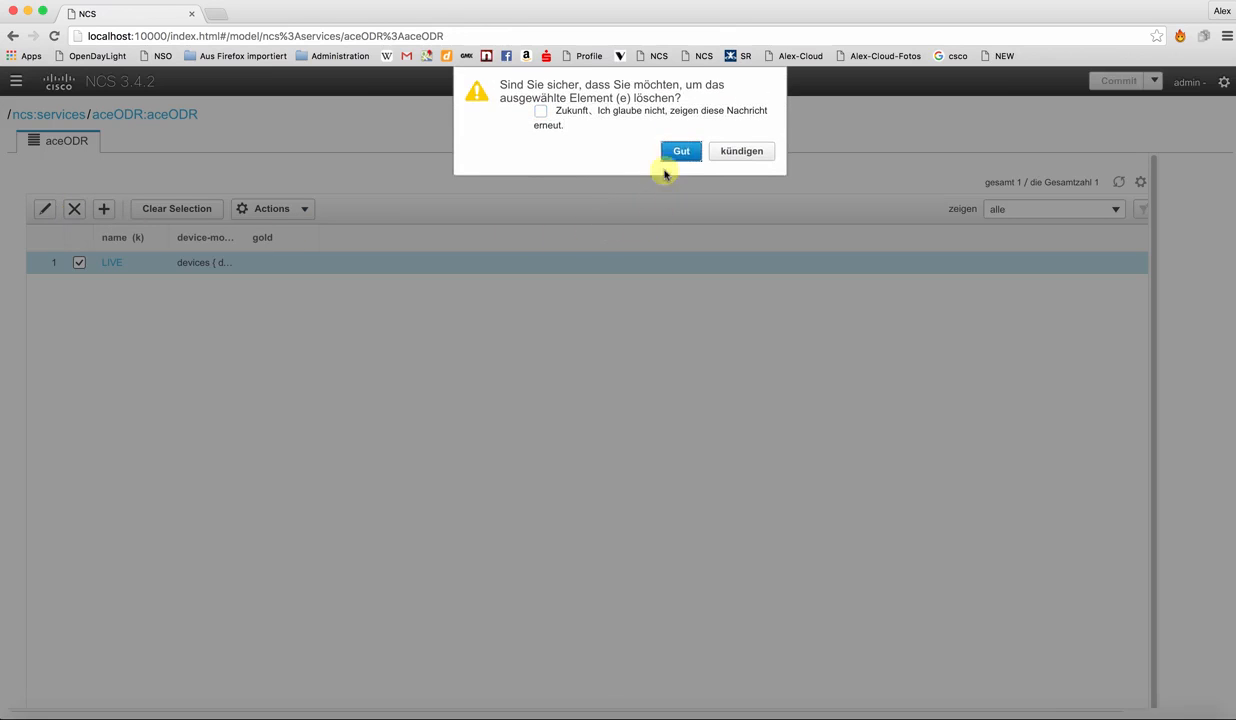
{"action": "left_click", "coordinate": [680, 152]}
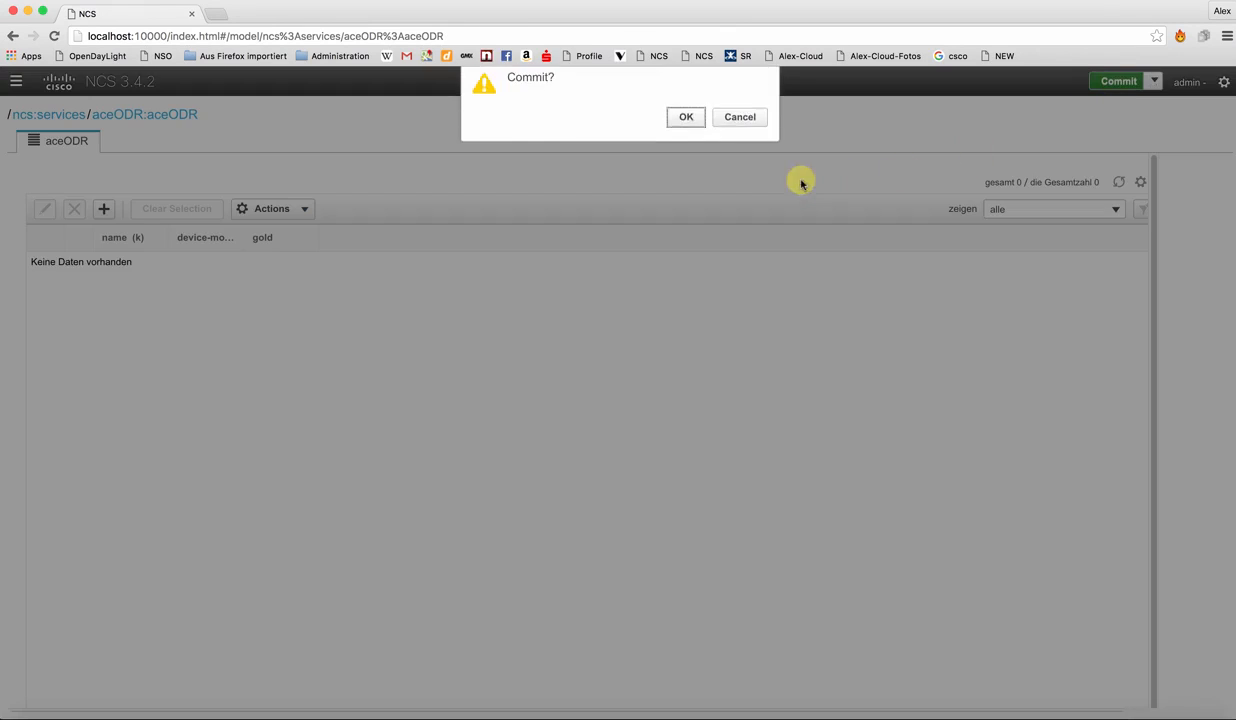
{"action": "left_click", "coordinate": [686, 116]}
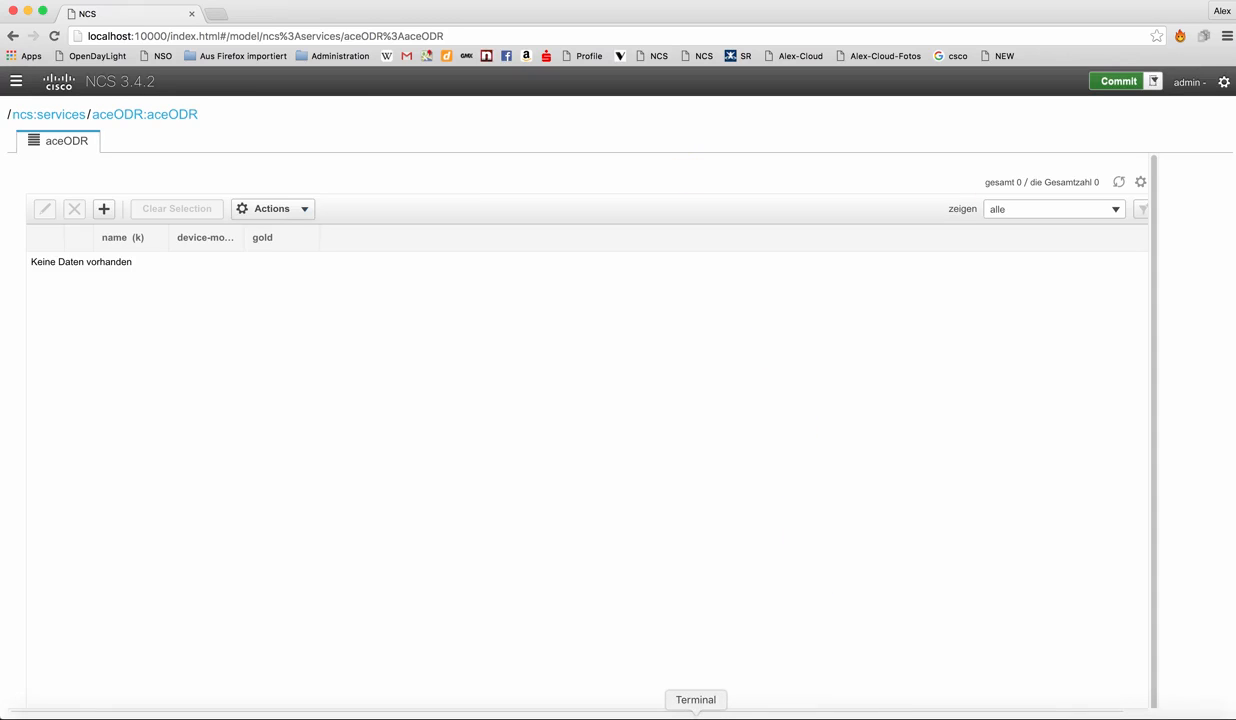
{"action": "mouse_move", "coordinate": [470, 716]}
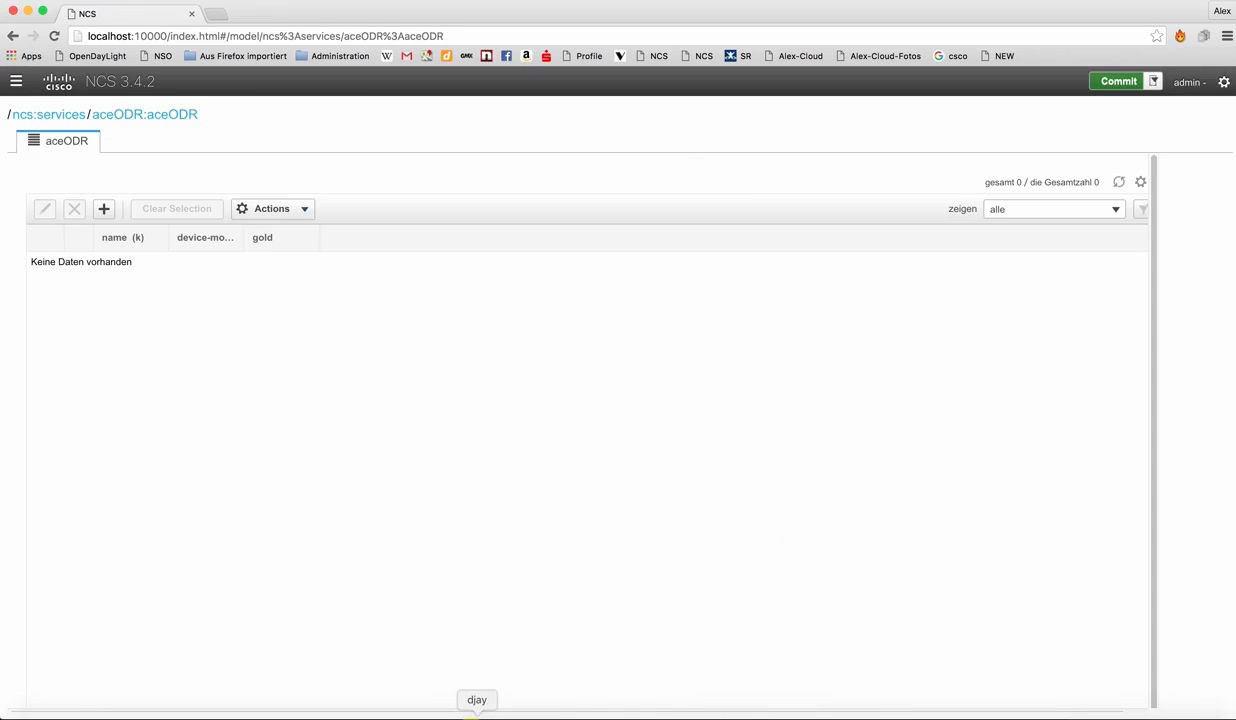
{"action": "mouse_move", "coordinate": [696, 716]}
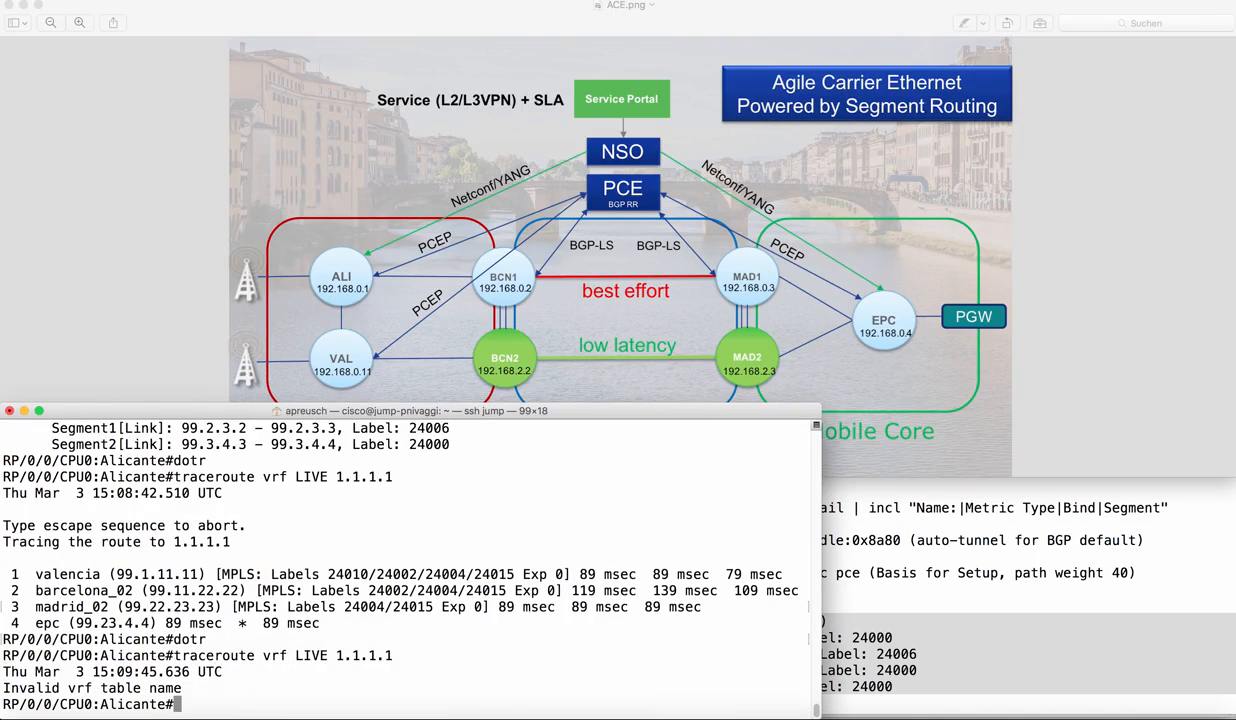
Step: Run show run vrf on Alicante to confirm no VRF configuration remains
{"action": "type", "text": "show run vrf"}
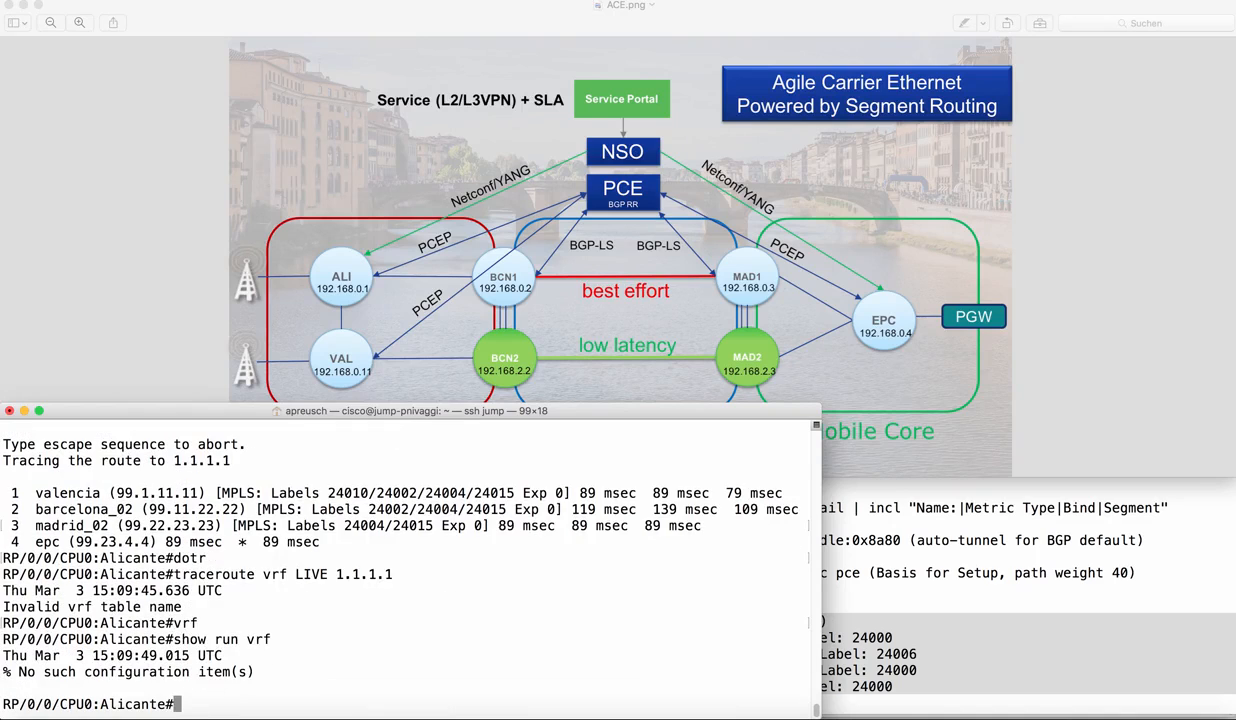
{"action": "mouse_move", "coordinate": [600, 632]}
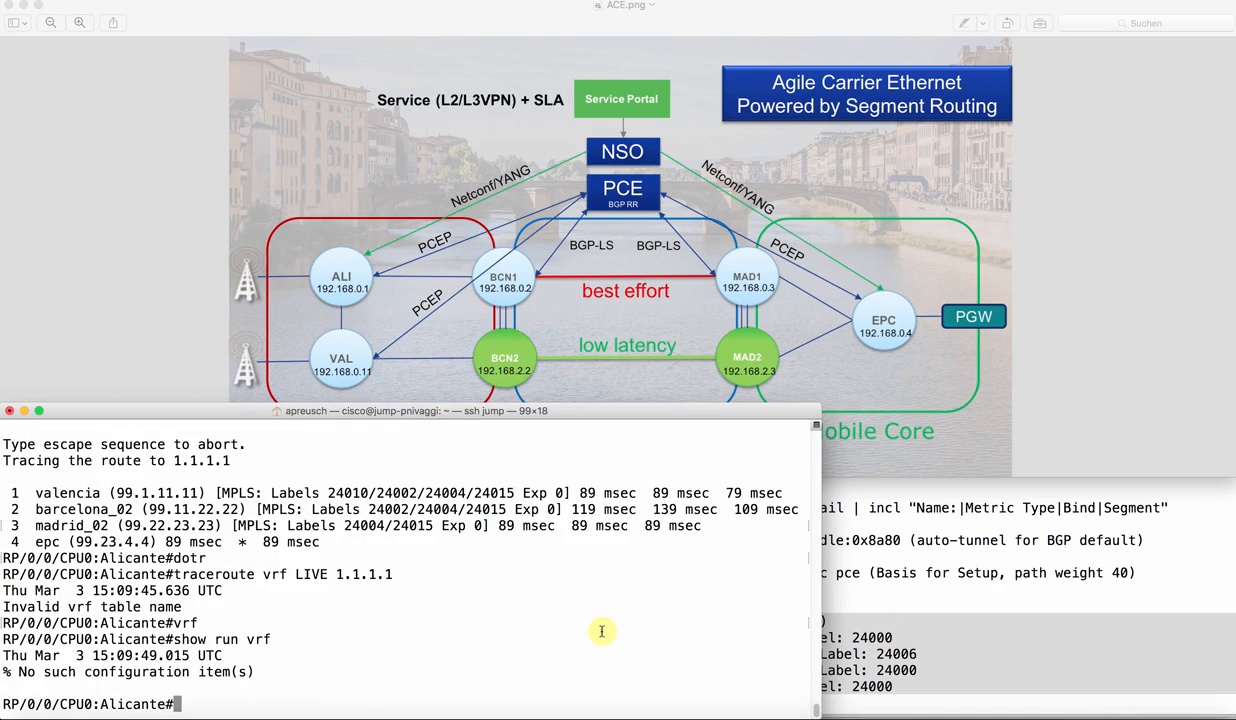